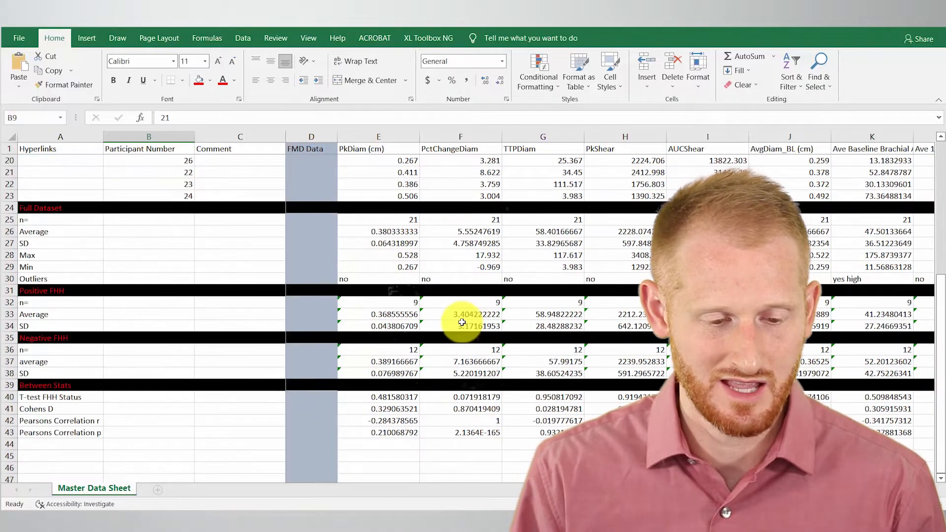
Step: Append ' p' to the T-test FHH Status row label to mark it as a p-value row
scroll(down, 3)
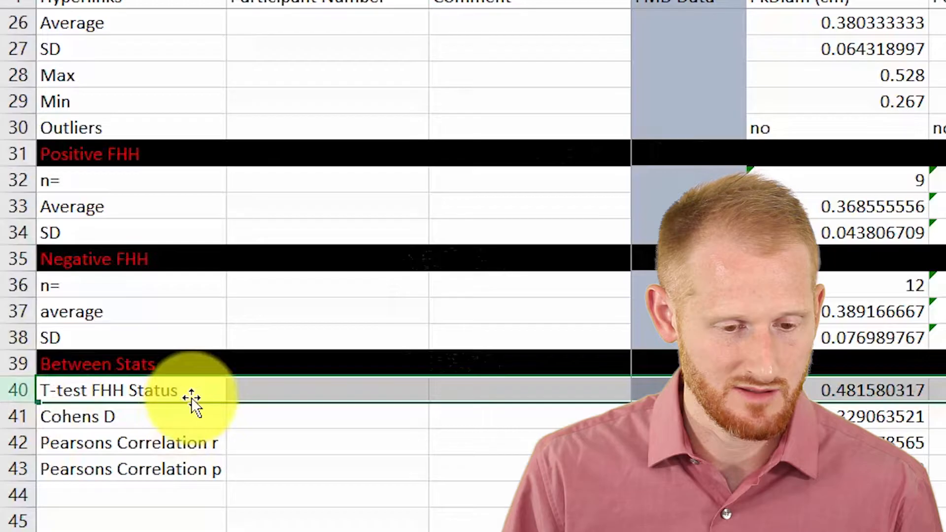
click(108, 390)
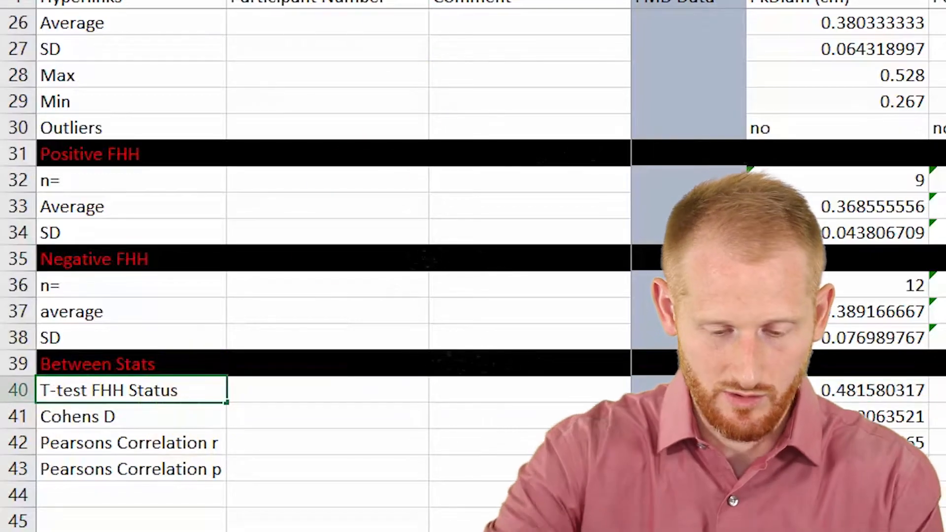
text(P)
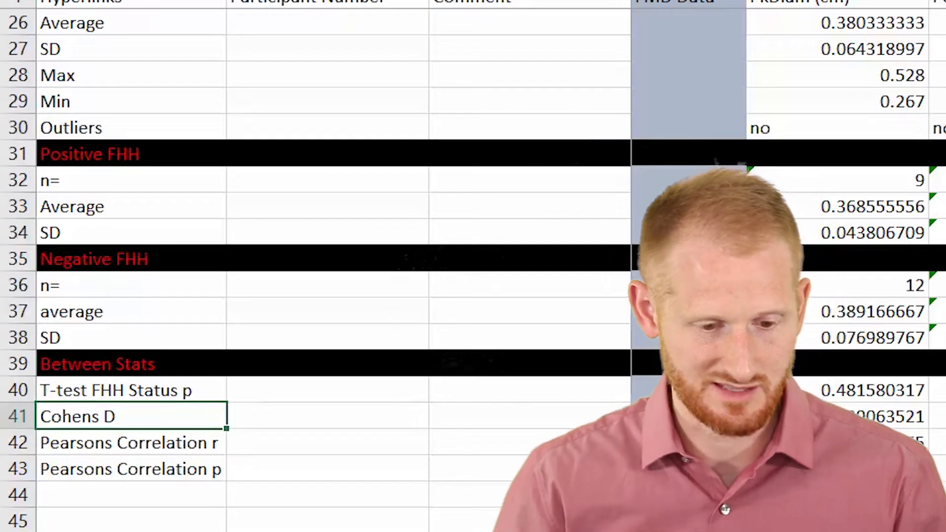
click(114, 469)
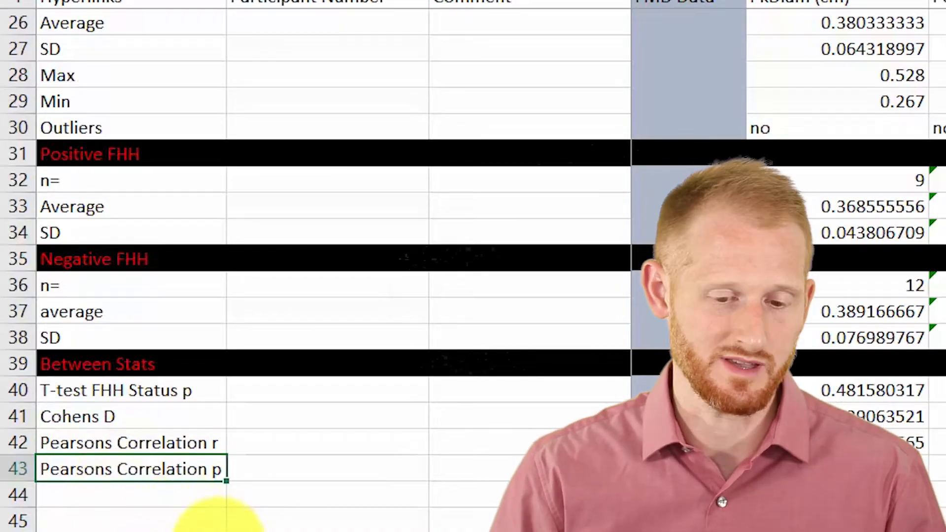
scroll(up, 3)
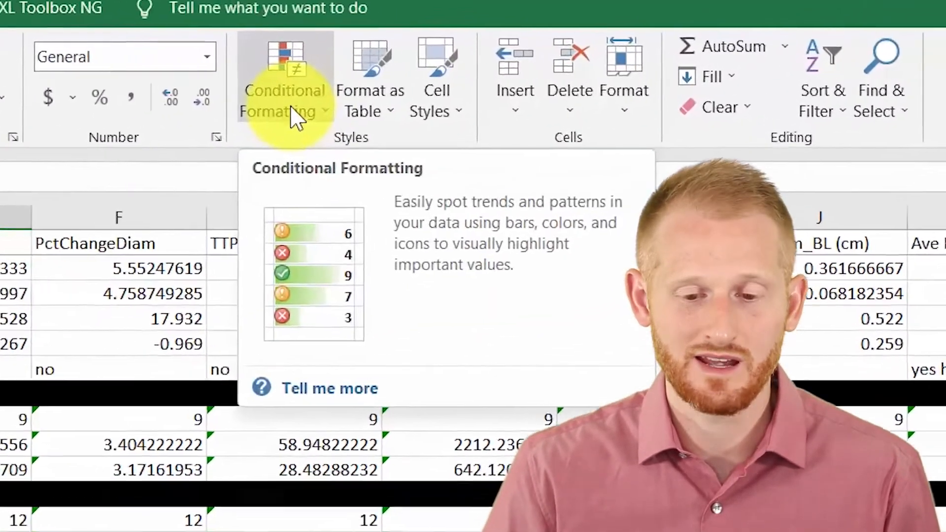
Step: Start a Less Than highlight rule from Conditional Formatting for the p-value cells
click(284, 91)
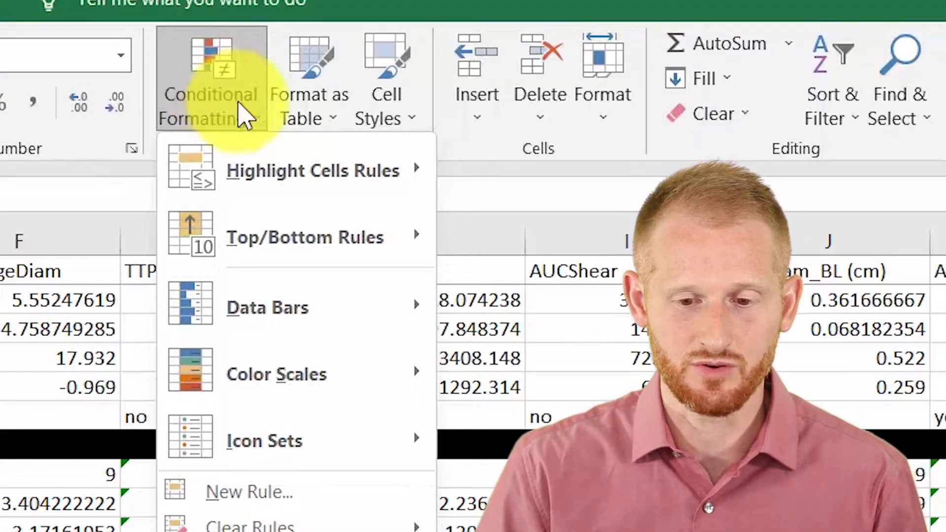
mouse_move(311, 170)
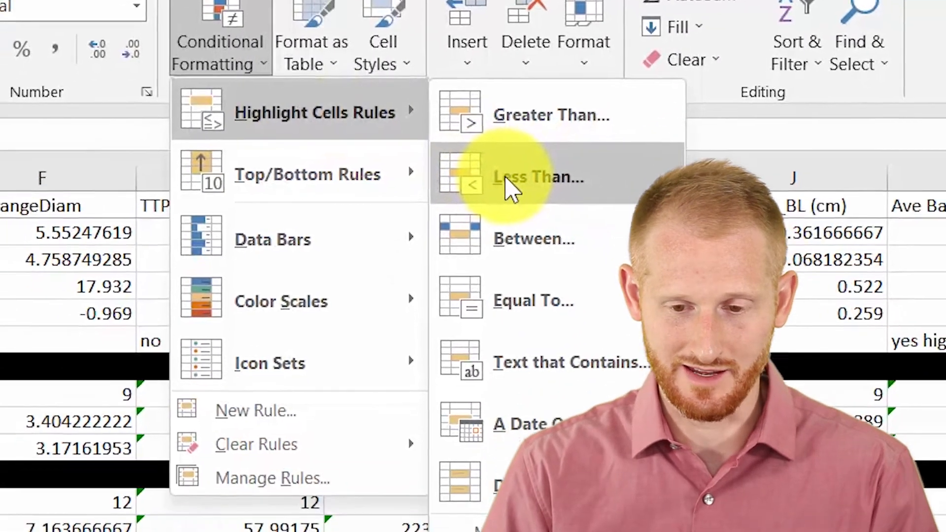
click(537, 177)
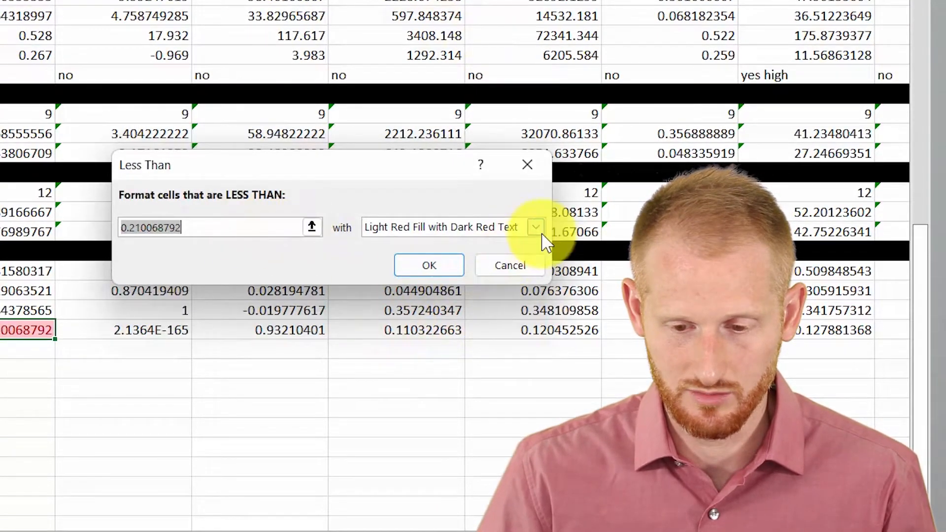
Step: Replace the red preset with a custom light green background fill for the rule
click(536, 228)
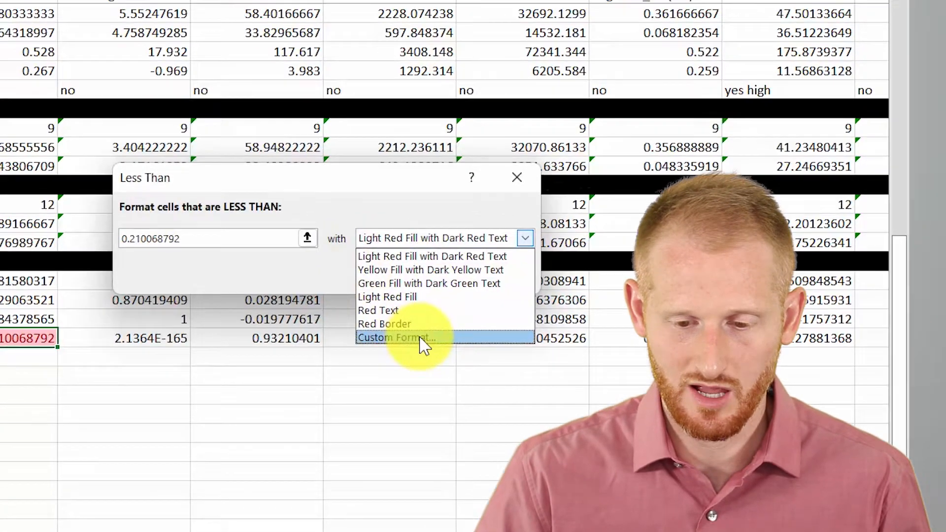
click(396, 337)
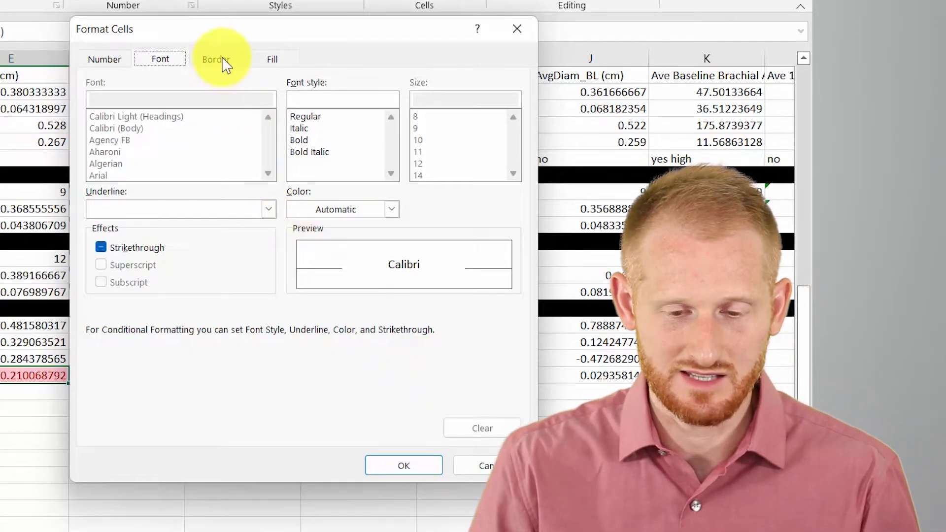
click(272, 59)
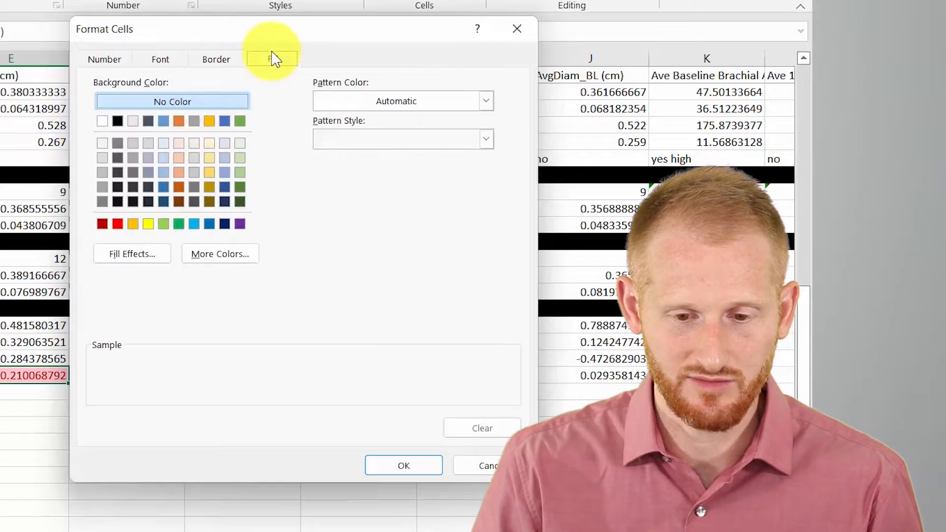
click(272, 58)
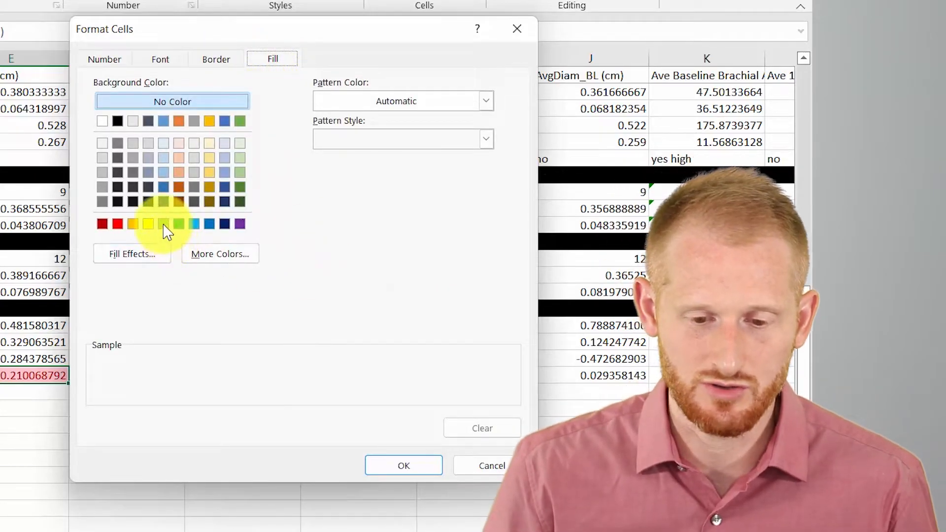
click(179, 224)
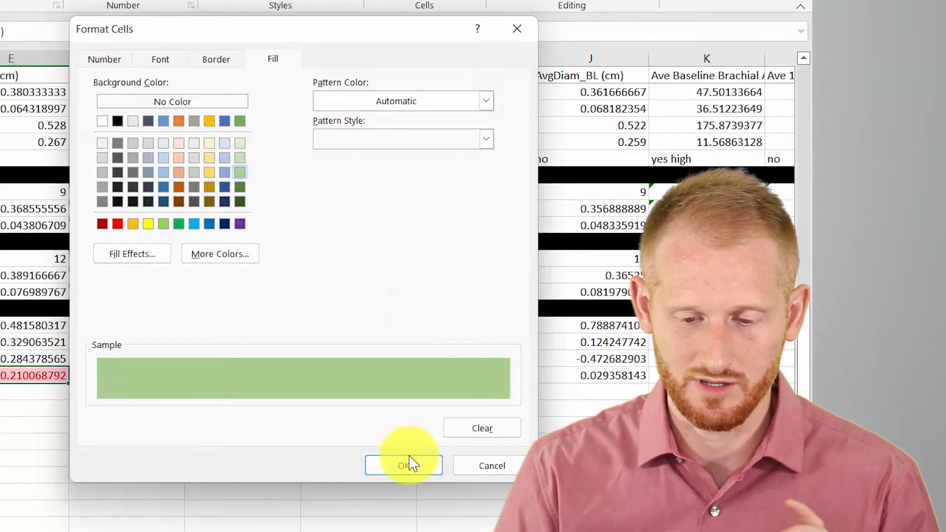
click(403, 465)
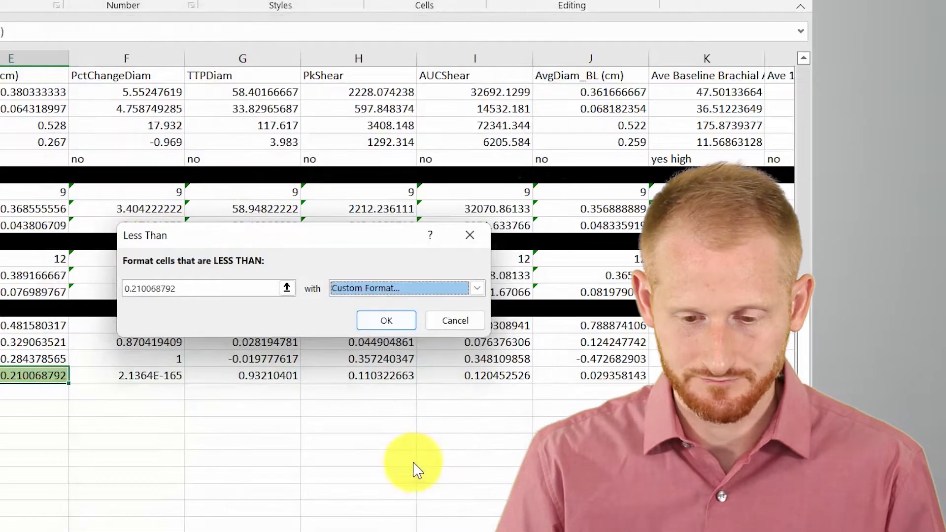
mouse_move(242, 294)
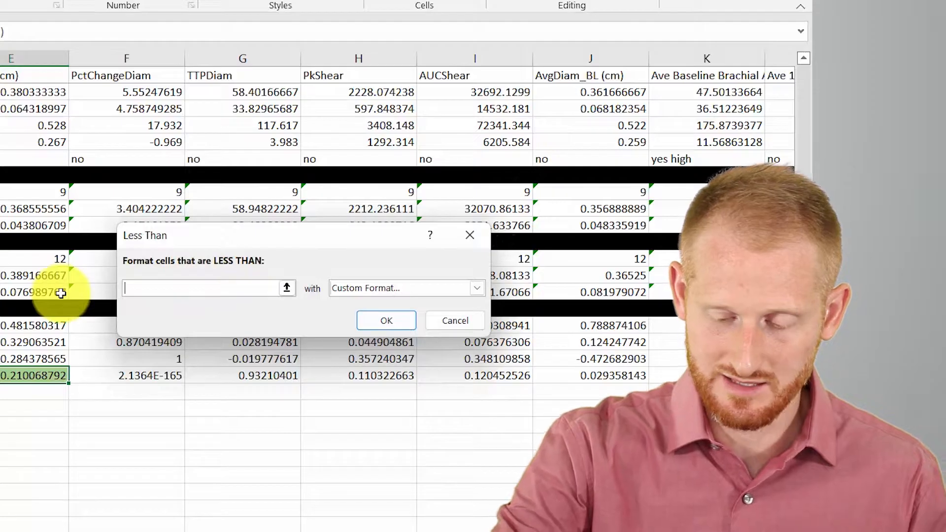
Step: Set the less-than cutoff to 0.05 and confirm the green rule
text(0.05)
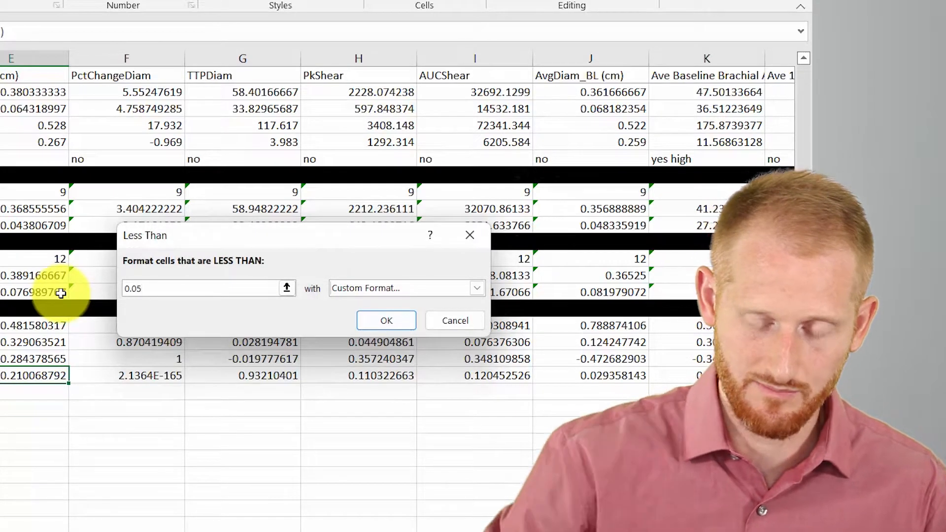
click(385, 320)
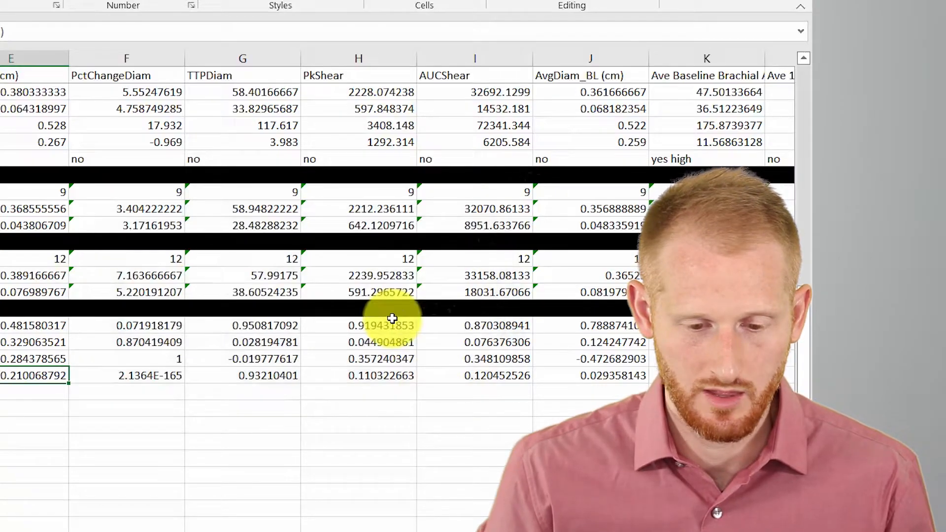
click(82, 375)
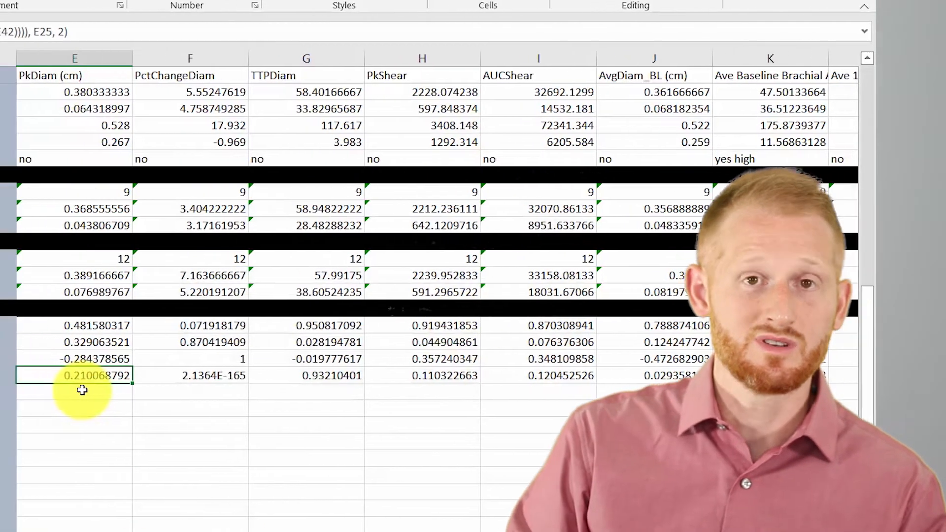
Step: Check the PctChangeDiam p-value is green and select the formatted PkDiam cell to copy from
scroll(left, 3)
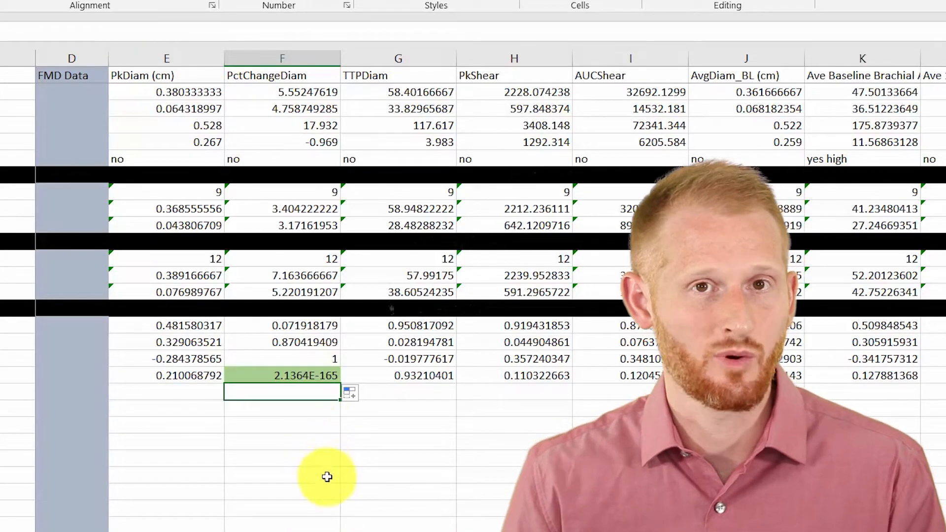
mouse_move(275, 503)
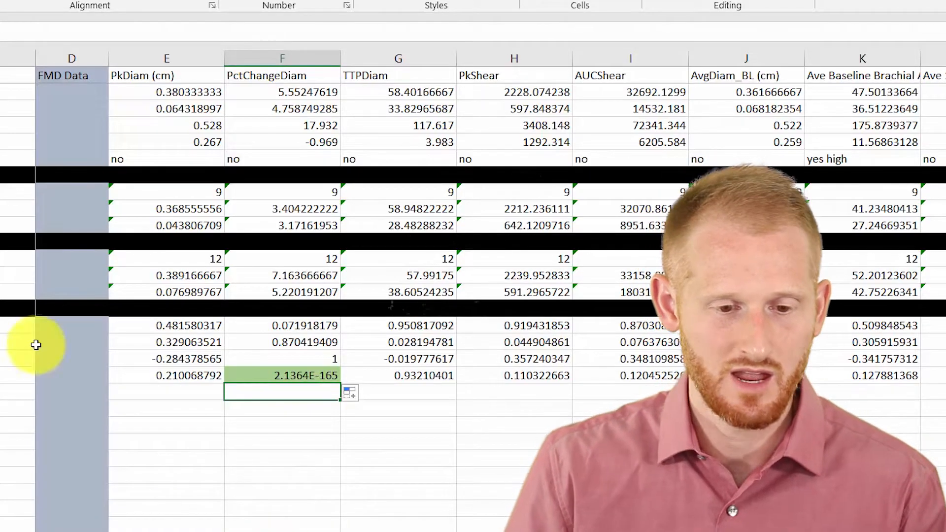
mouse_move(194, 386)
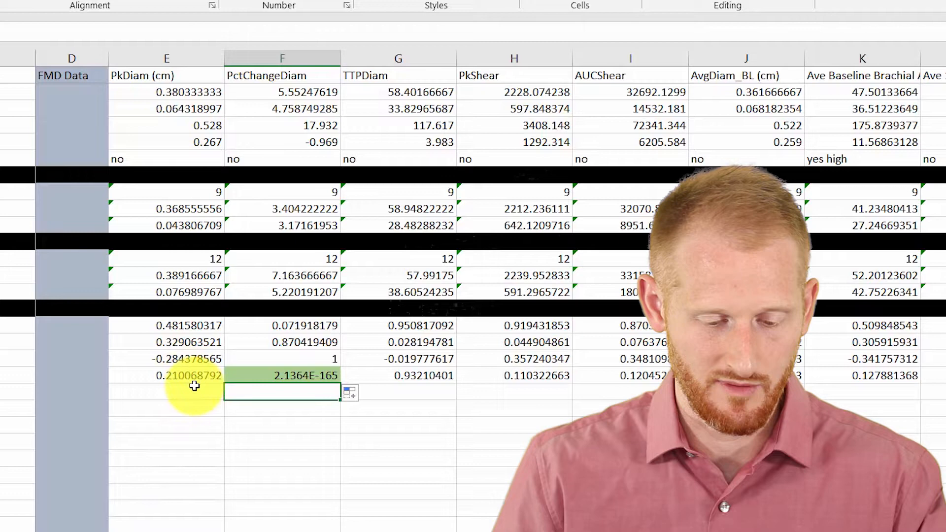
click(166, 374)
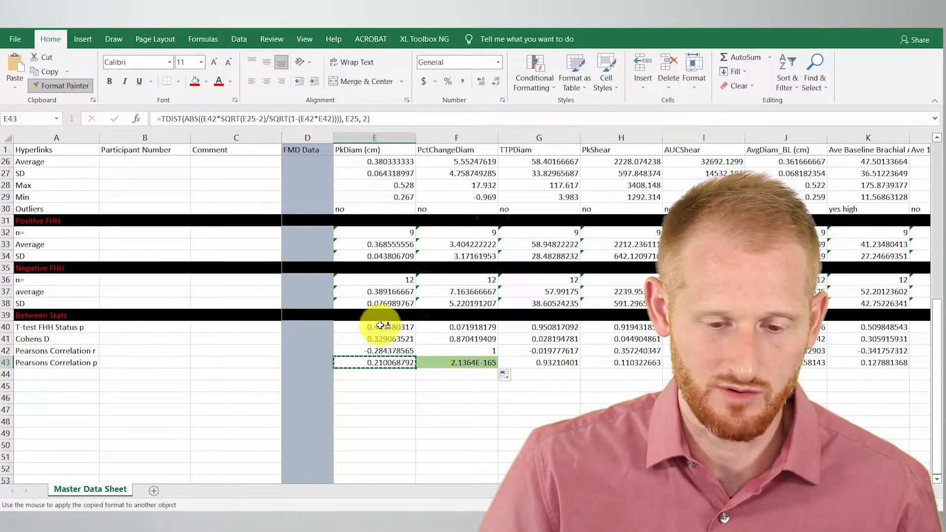
Step: Paint the copied green highlighting across the T-test FHH Status p row
click(375, 326)
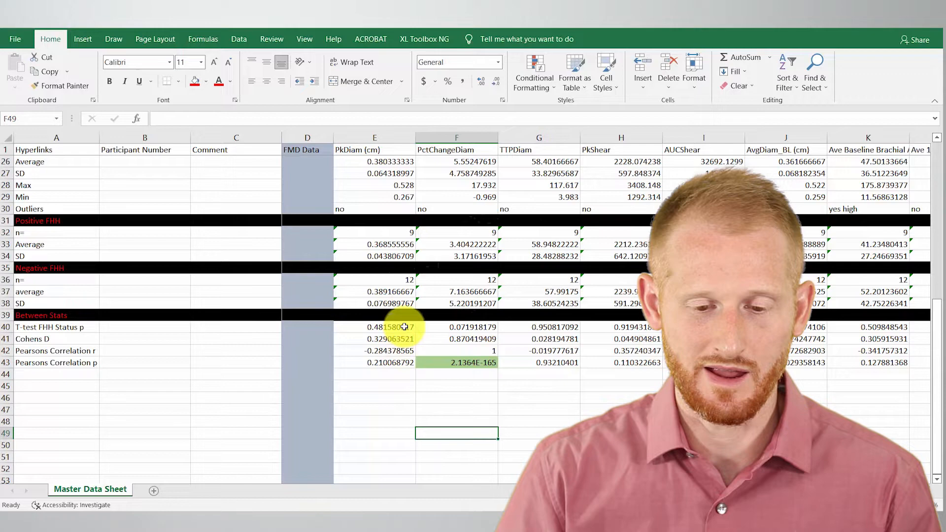
click(375, 327)
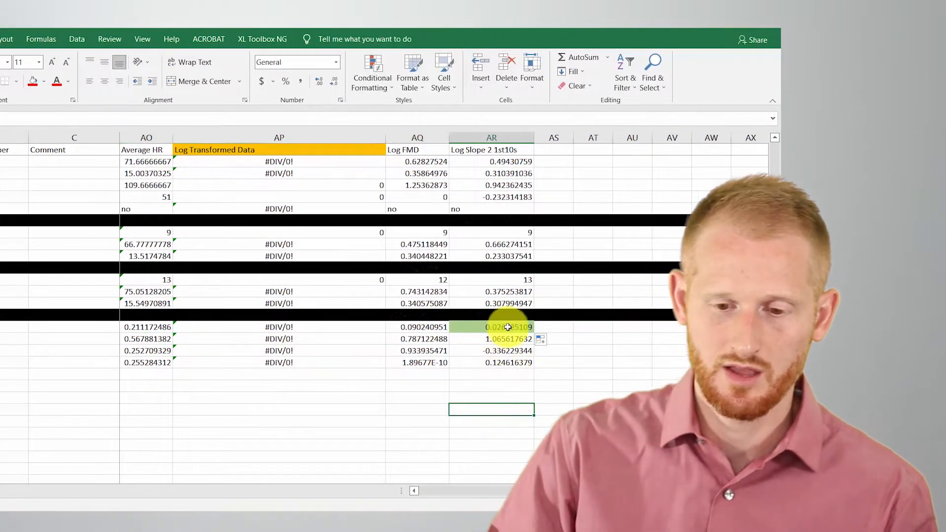
click(506, 326)
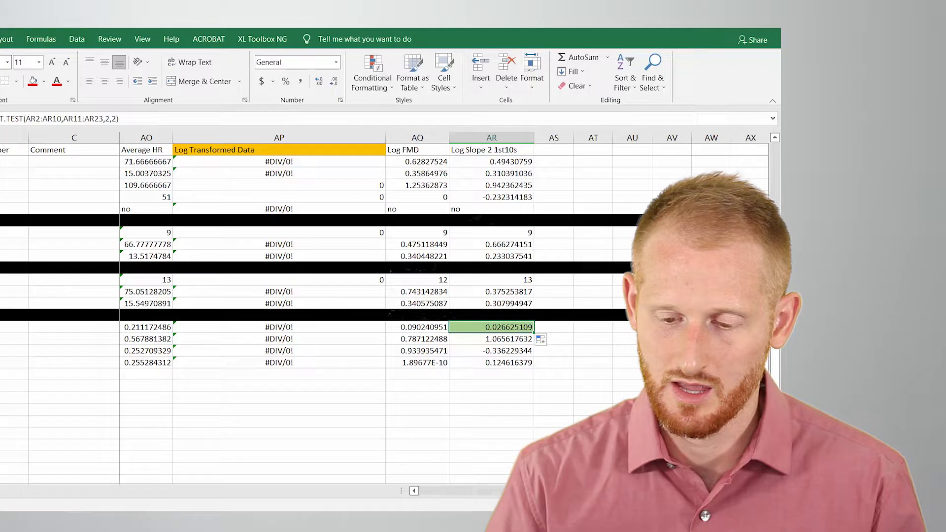
scroll(left, 3)
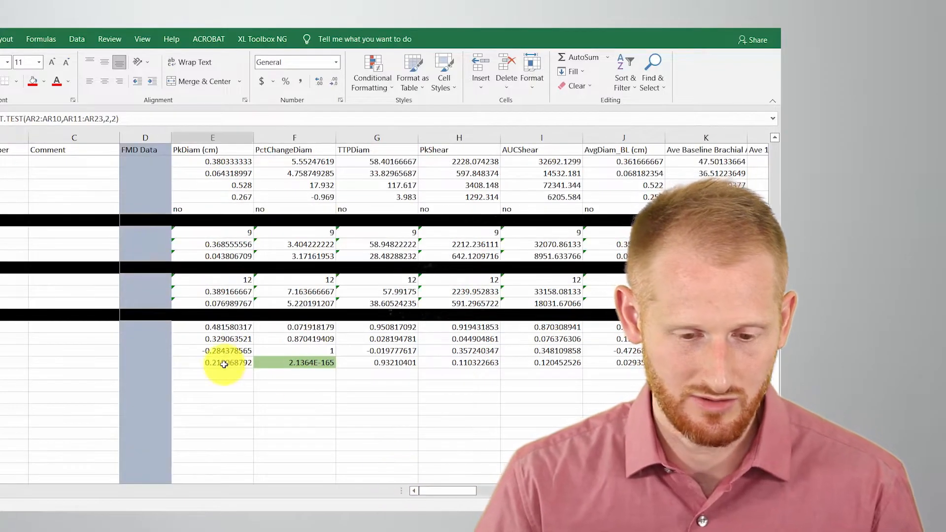
click(213, 362)
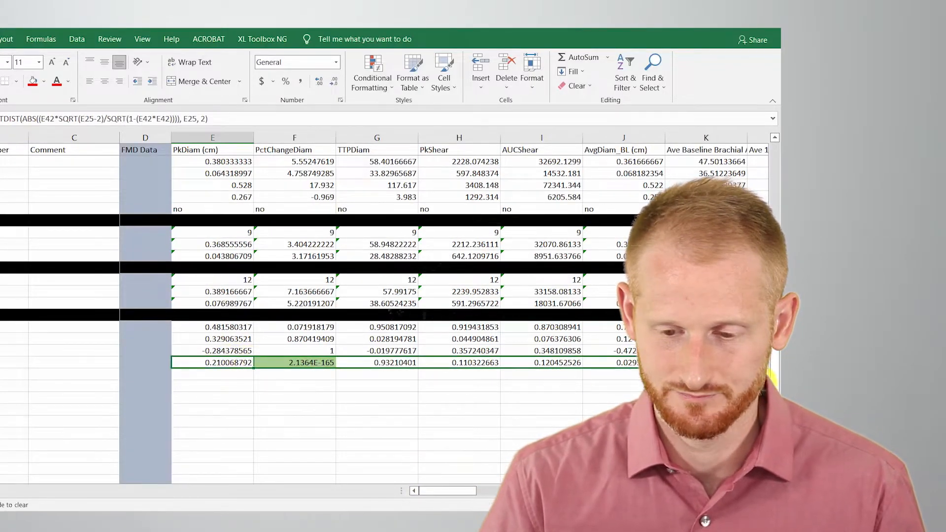
scroll(right, 3)
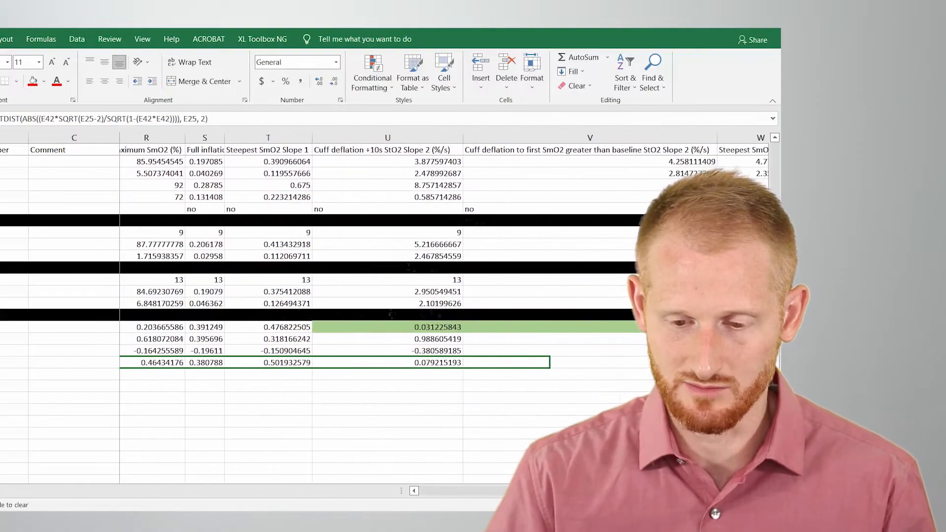
scroll(right, 3)
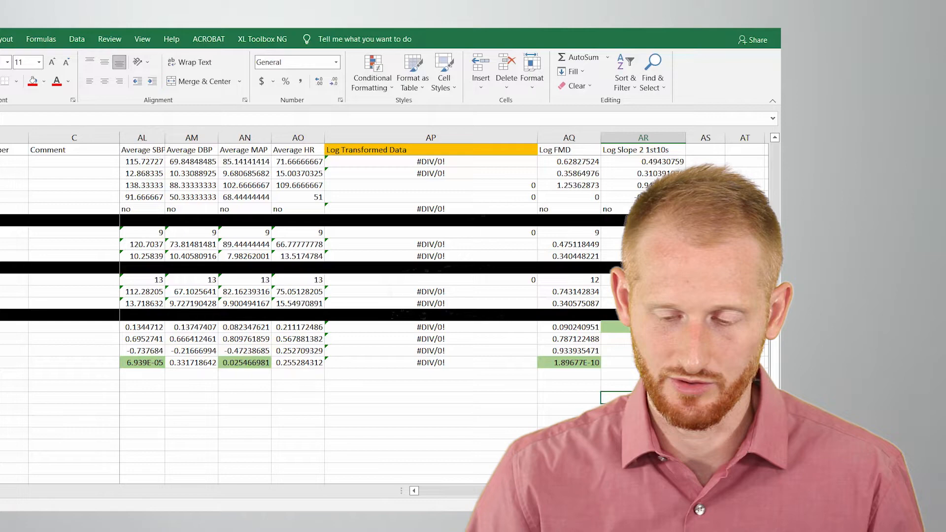
scroll(left, 3)
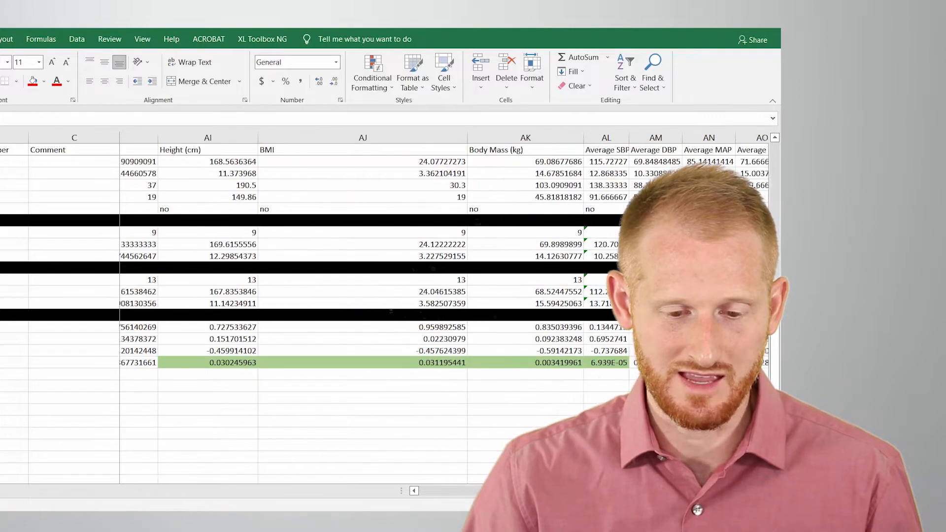
scroll(right, 3)
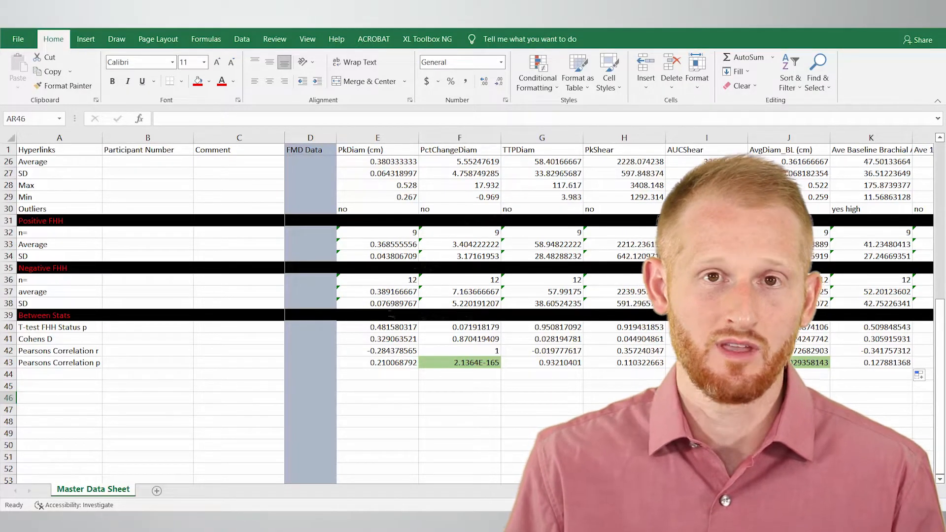
click(459, 410)
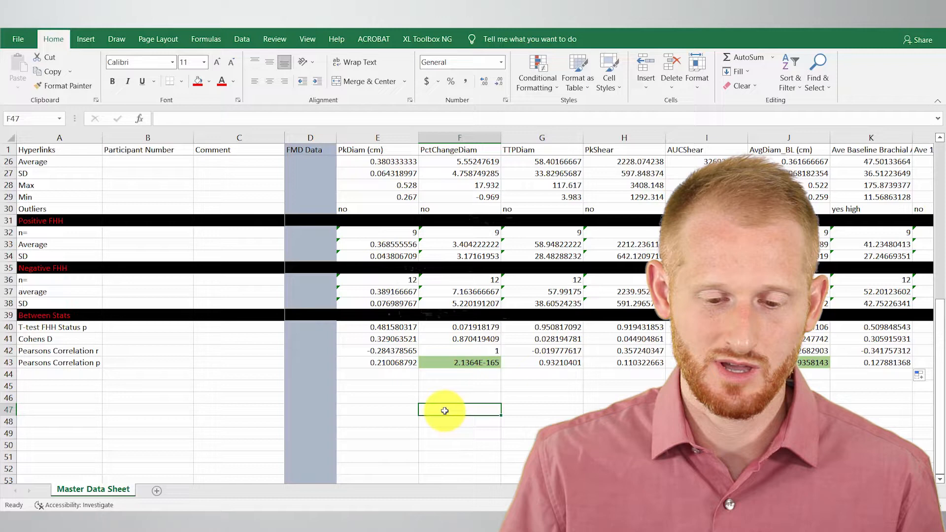
mouse_move(390, 363)
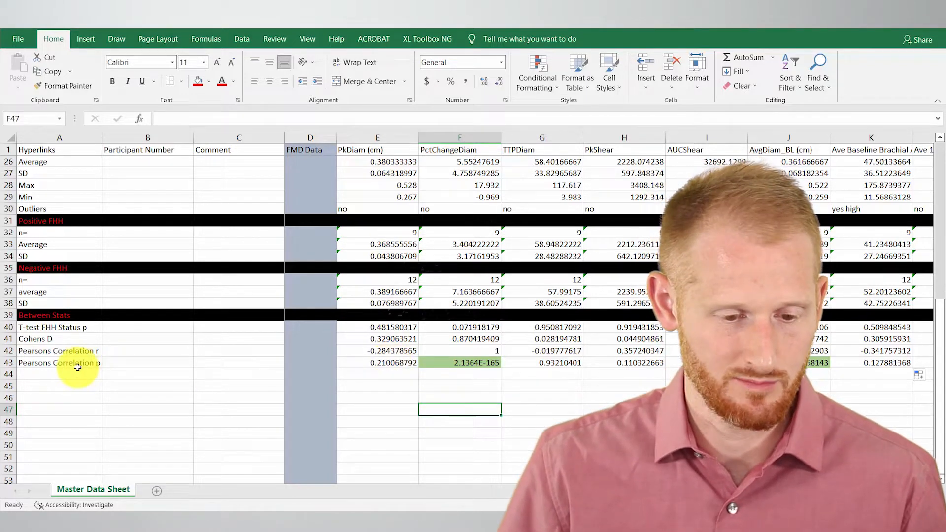
click(393, 363)
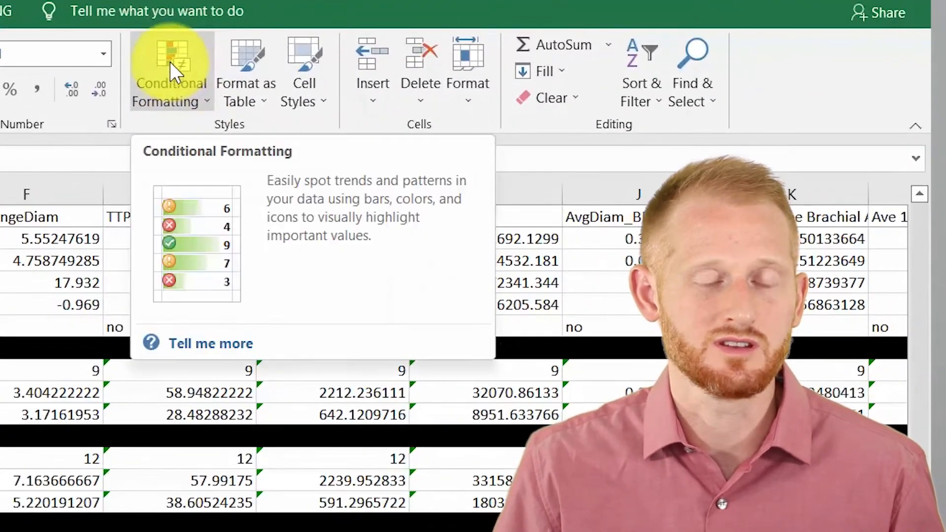
Step: Review the existing rules in Manage Rules, then start a Between highlight rule
click(172, 69)
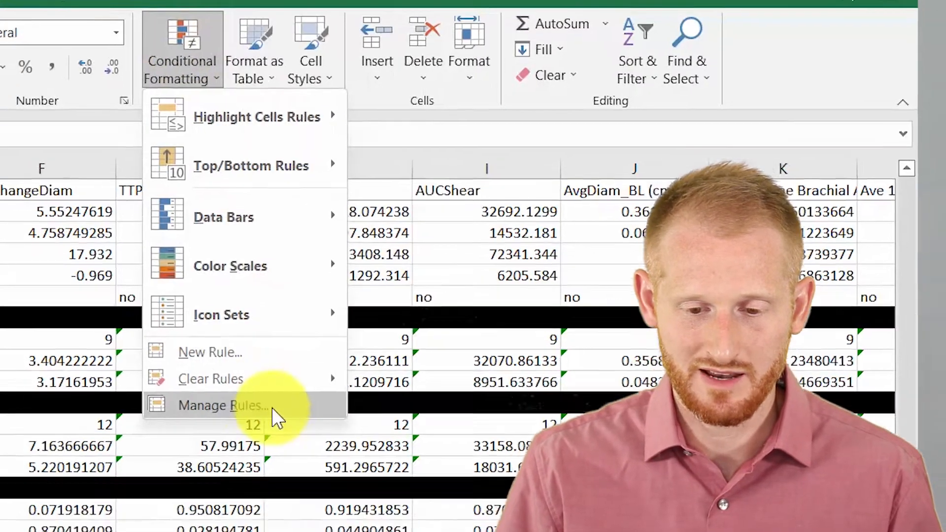
click(221, 405)
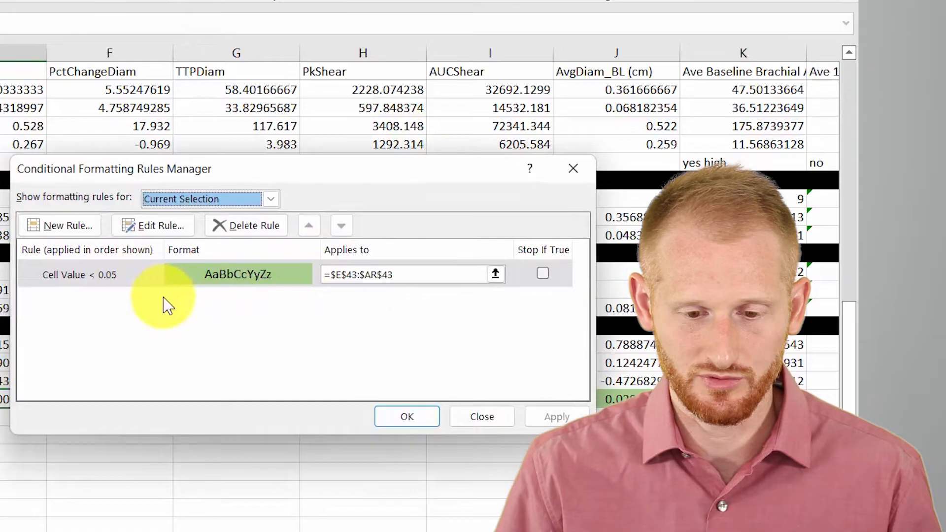
click(482, 415)
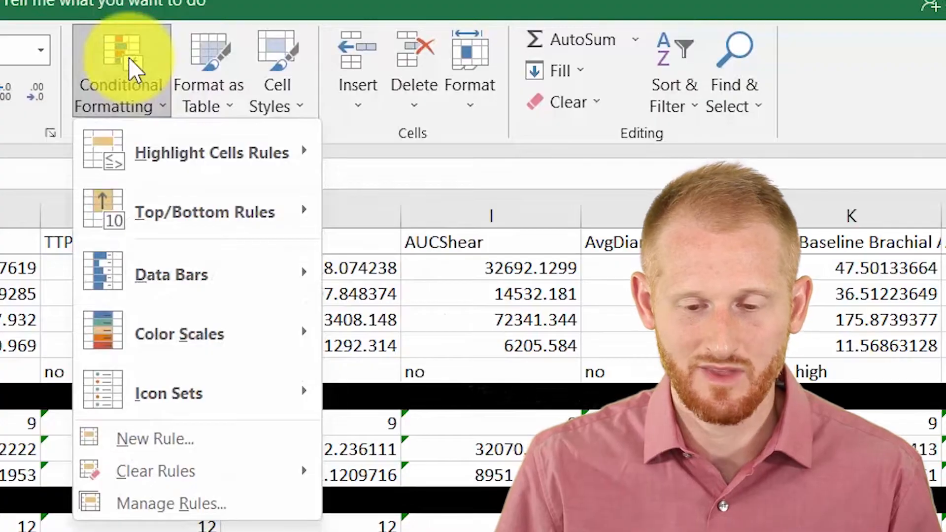
mouse_move(163, 108)
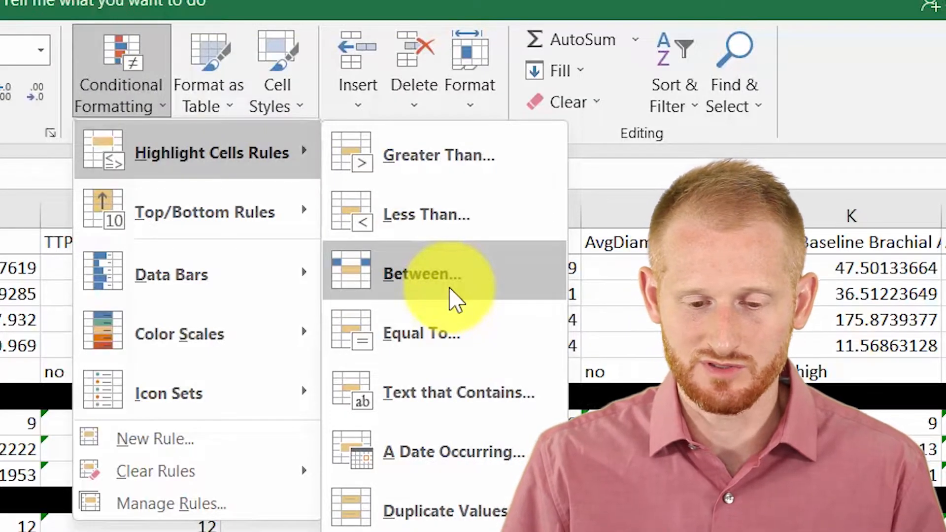
click(421, 273)
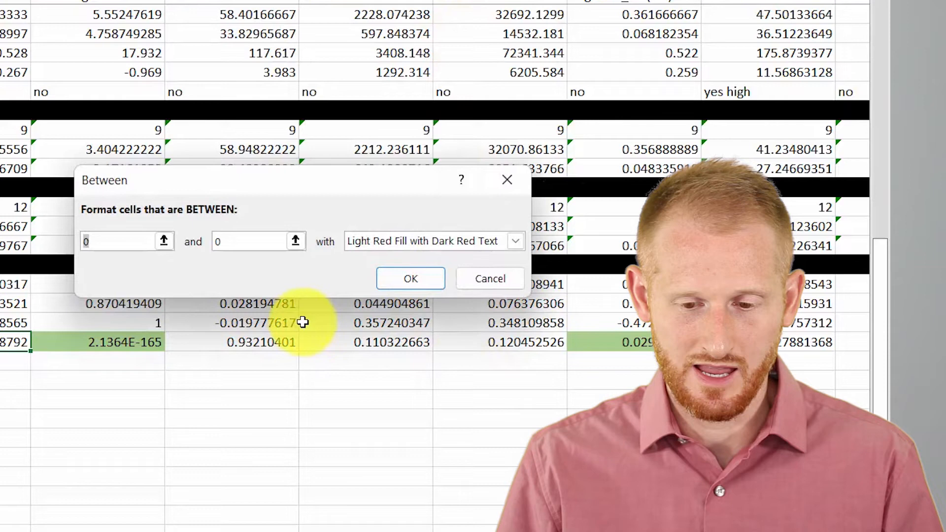
mouse_move(555, 323)
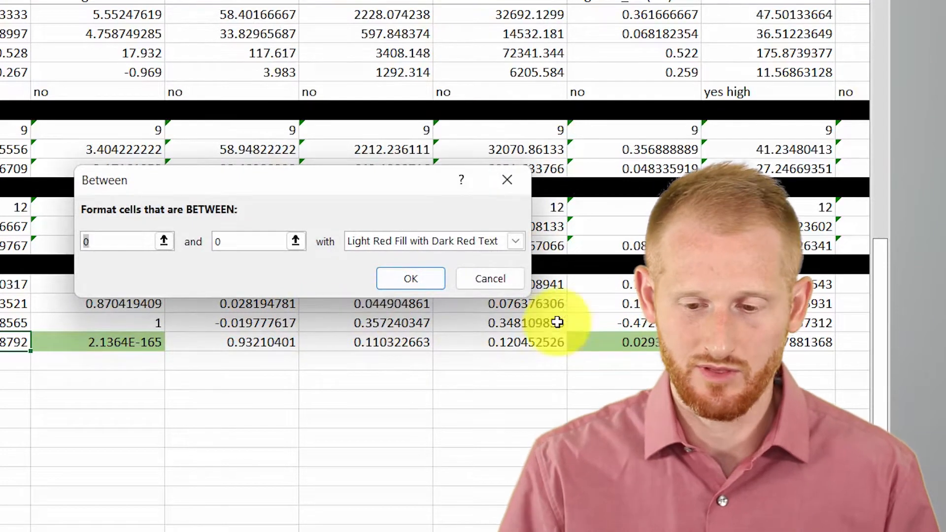
Step: Give the between-values rule a custom yellow background fill
click(513, 241)
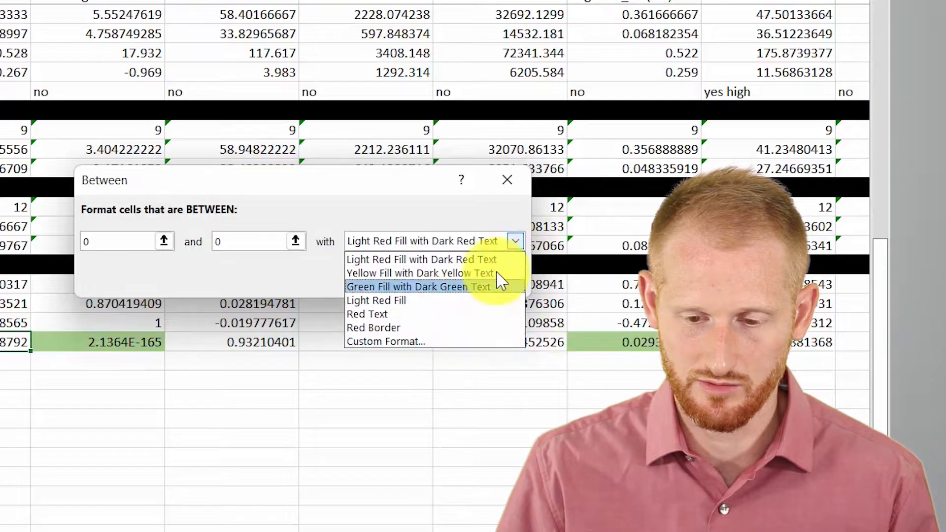
click(385, 340)
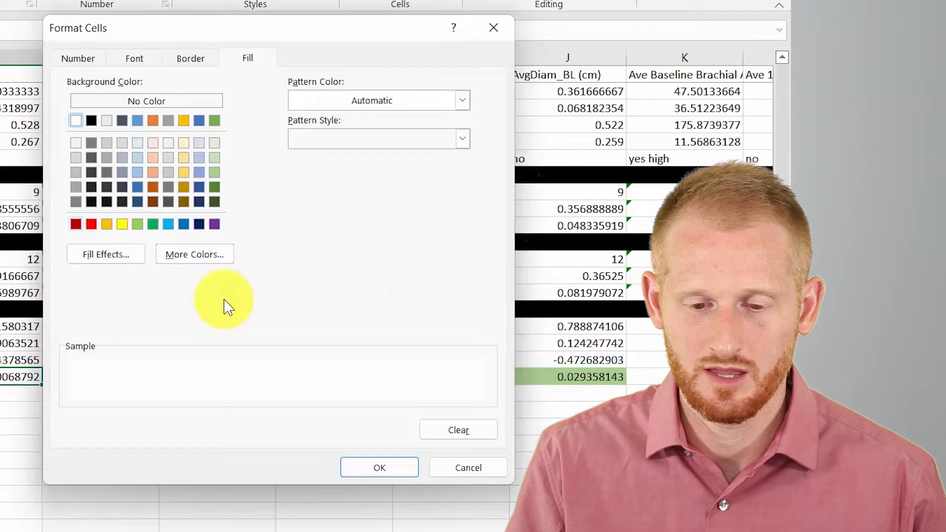
mouse_move(184, 196)
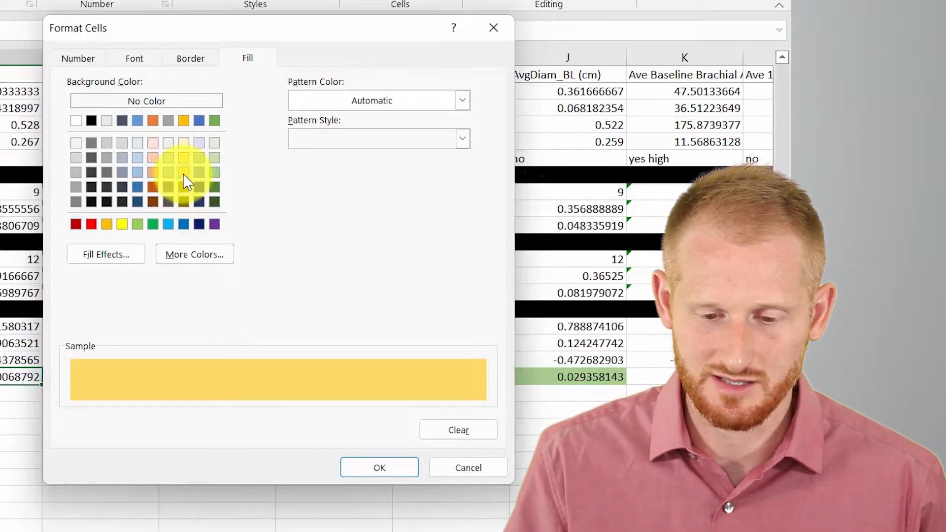
click(379, 467)
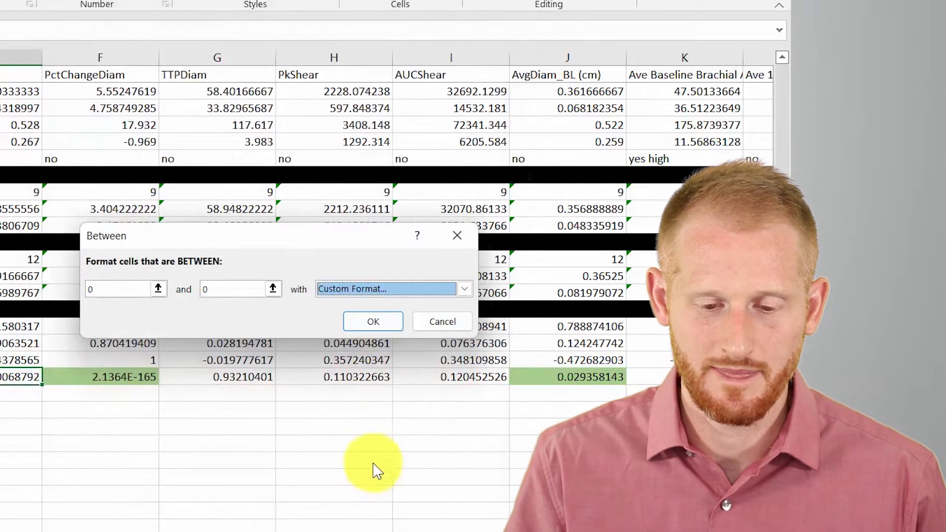
mouse_move(118, 289)
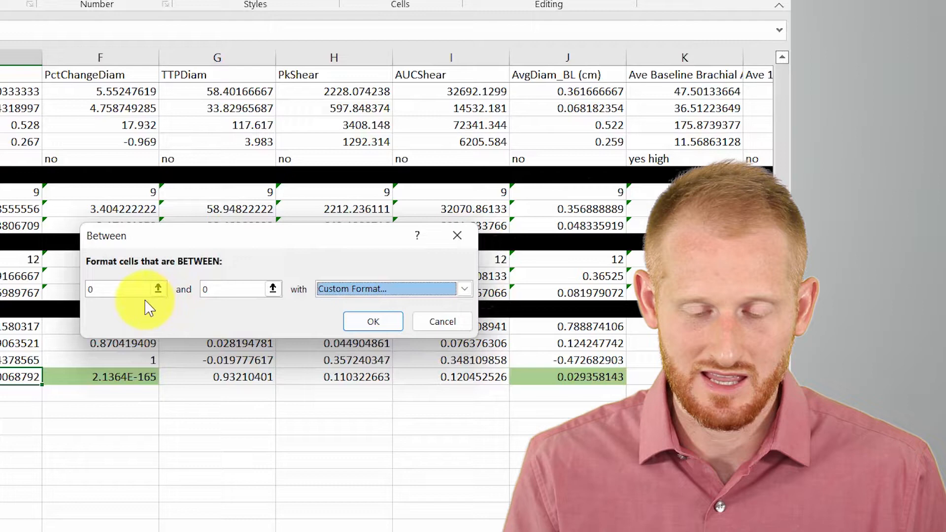
Step: Set the Between limits to 0.04999999 and 0.1 for the yellow fill
click(120, 288)
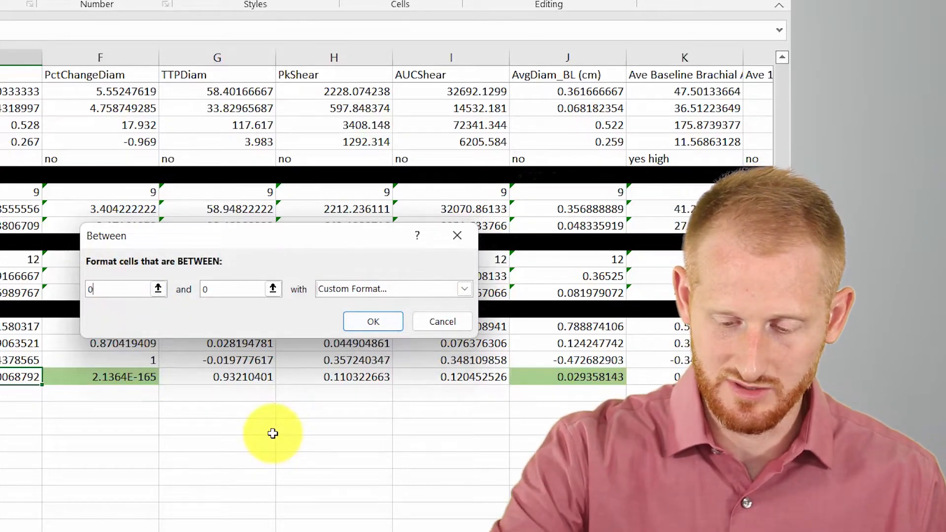
text(.04999999)
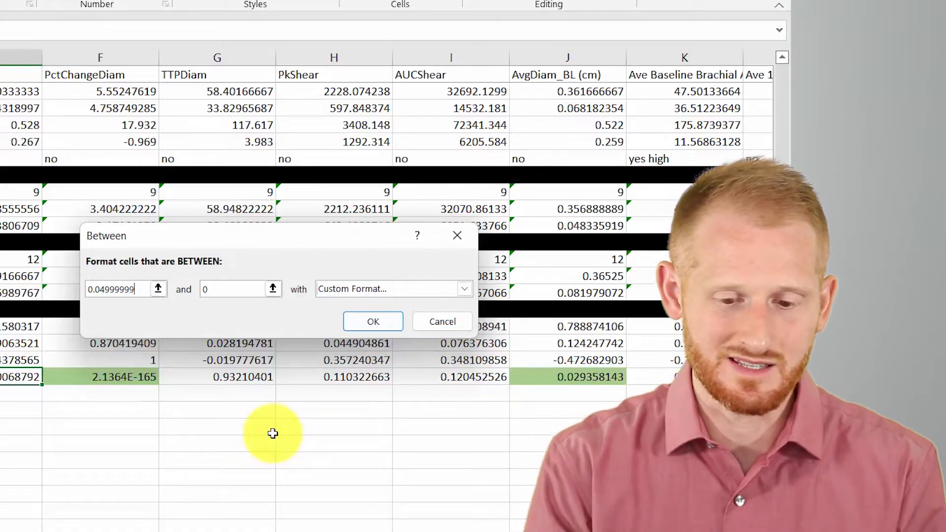
mouse_move(292, 386)
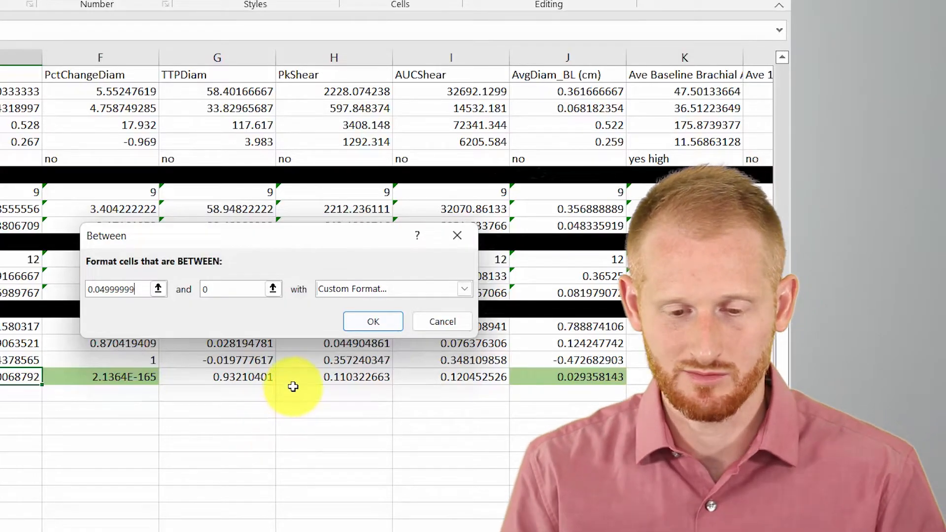
mouse_move(208, 402)
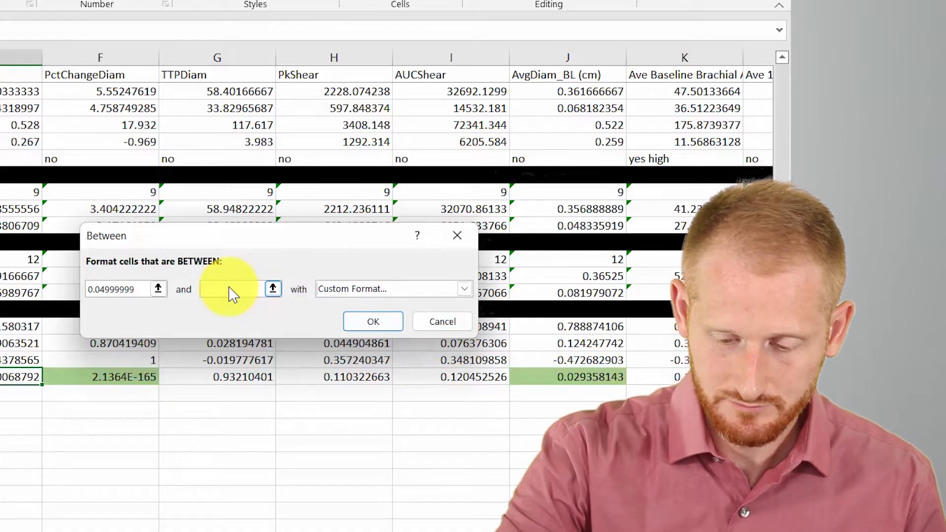
text(0.1)
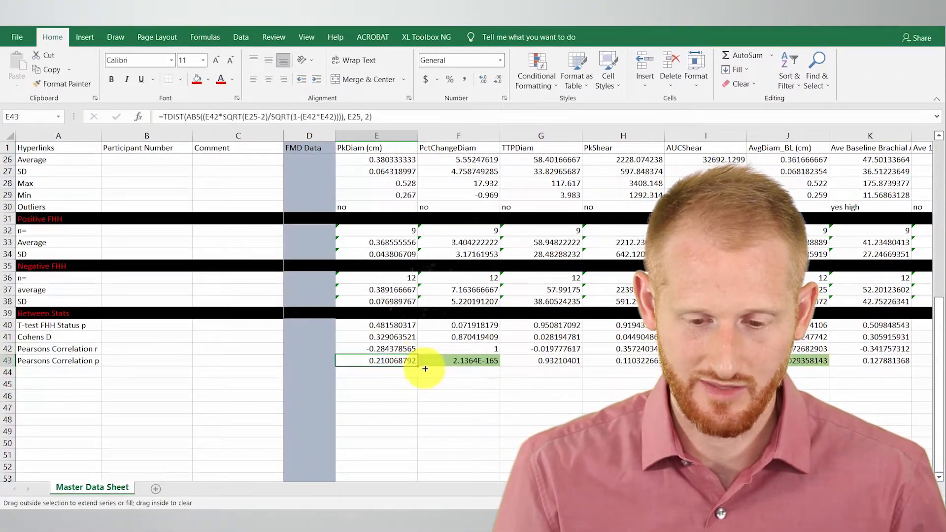
scroll(right, 3)
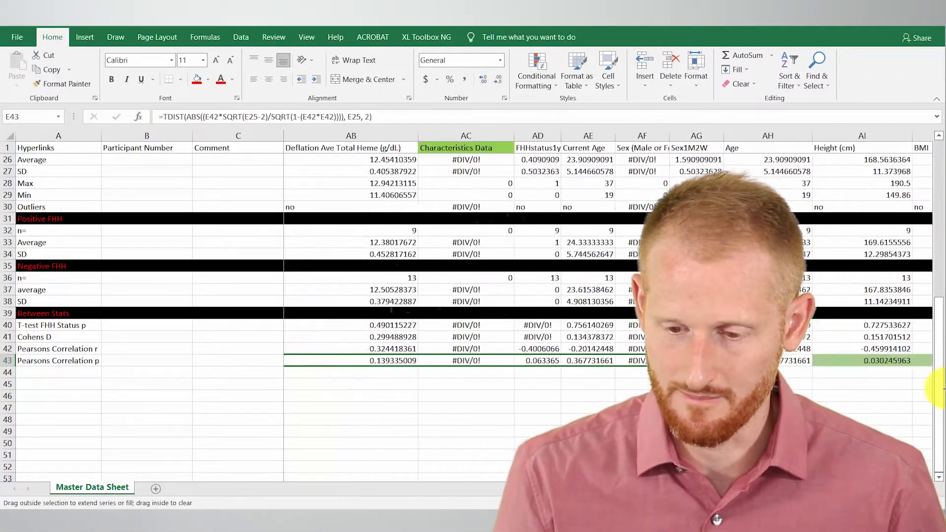
scroll(right, 3)
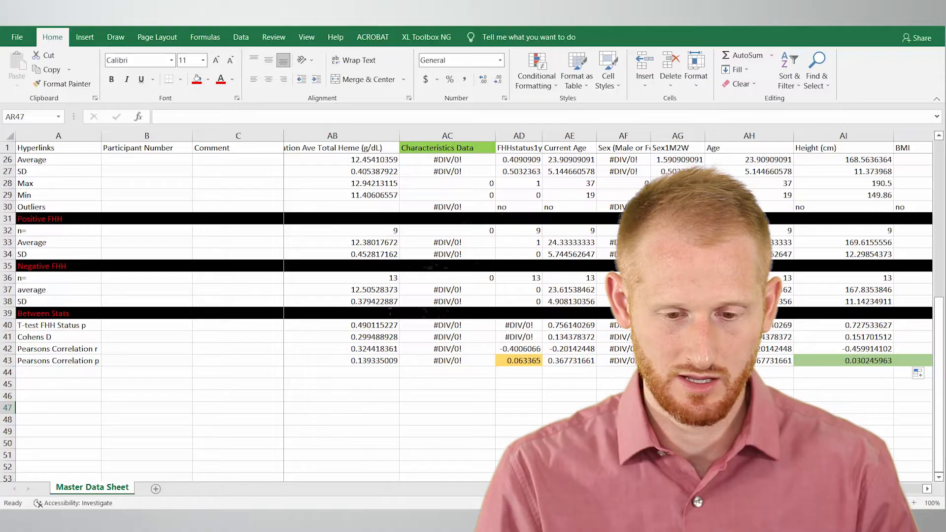
click(535, 360)
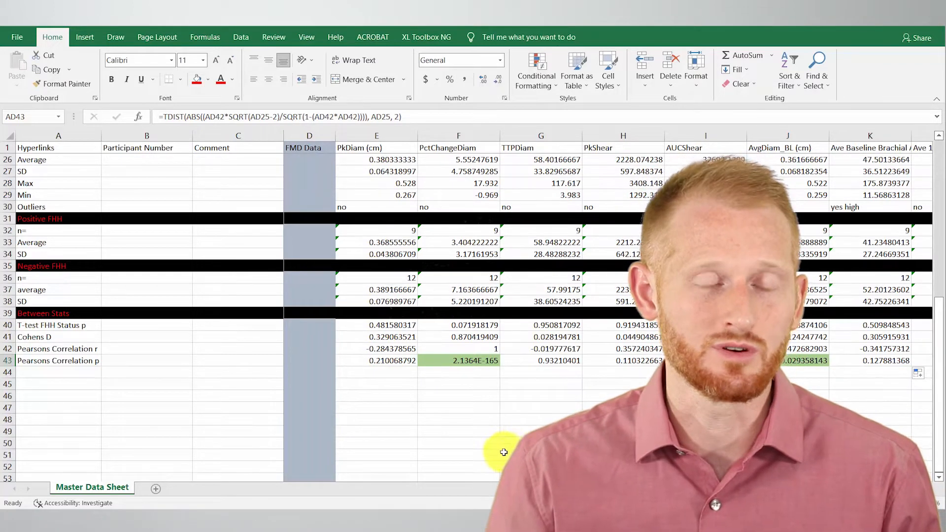
mouse_move(446, 435)
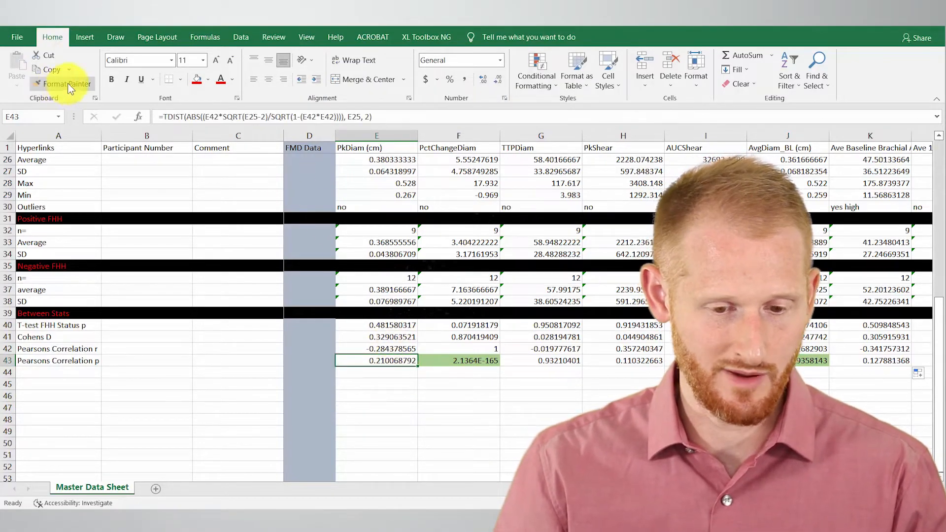
click(66, 83)
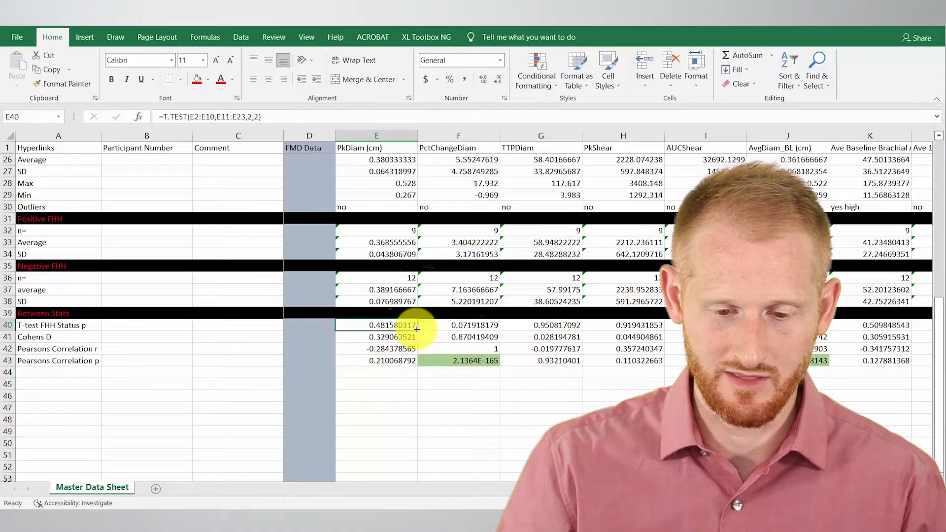
scroll(right, 3)
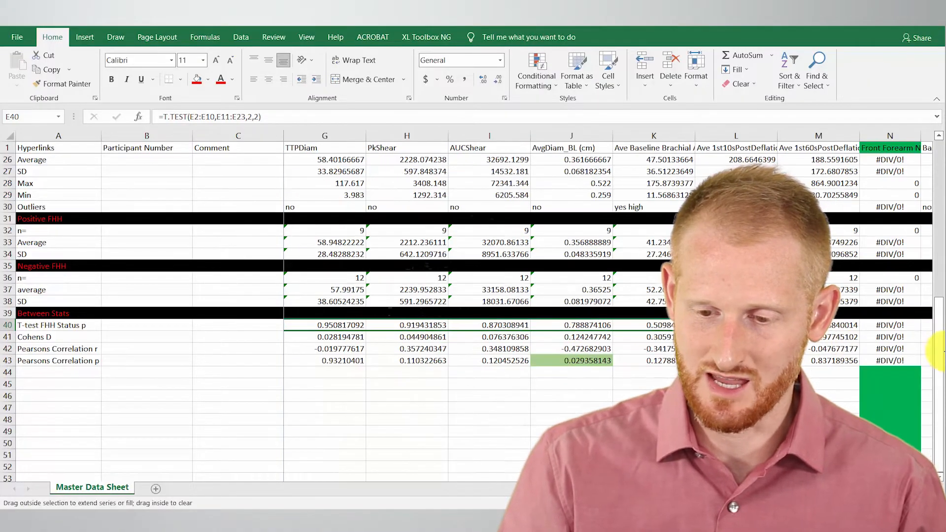
scroll(right, 3)
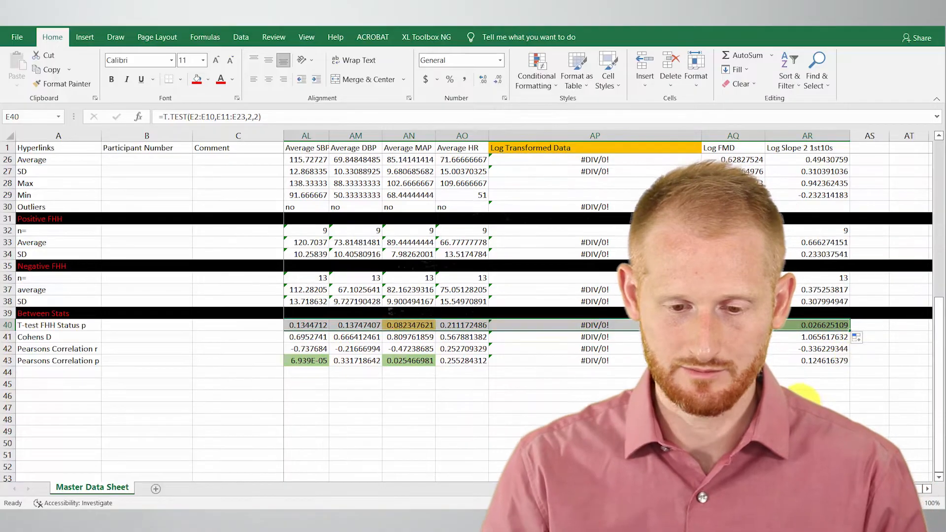
click(806, 407)
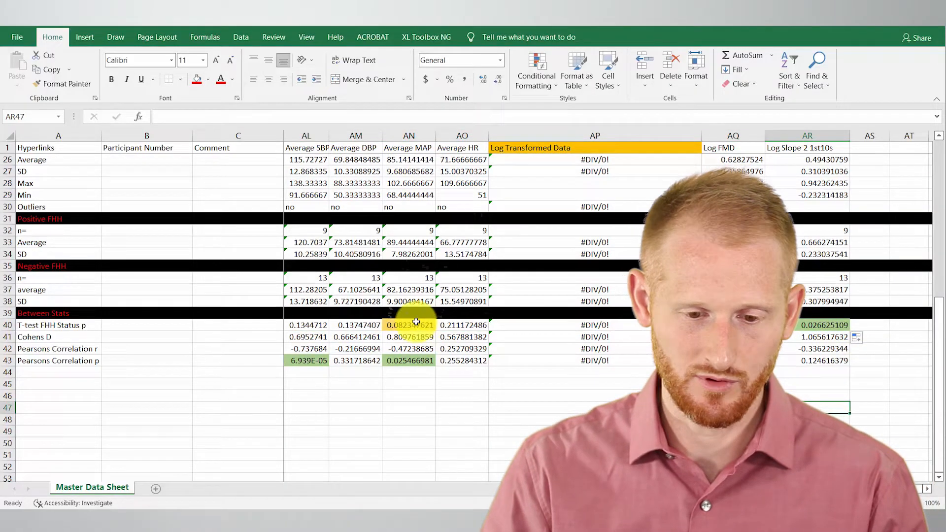
scroll(left, 3)
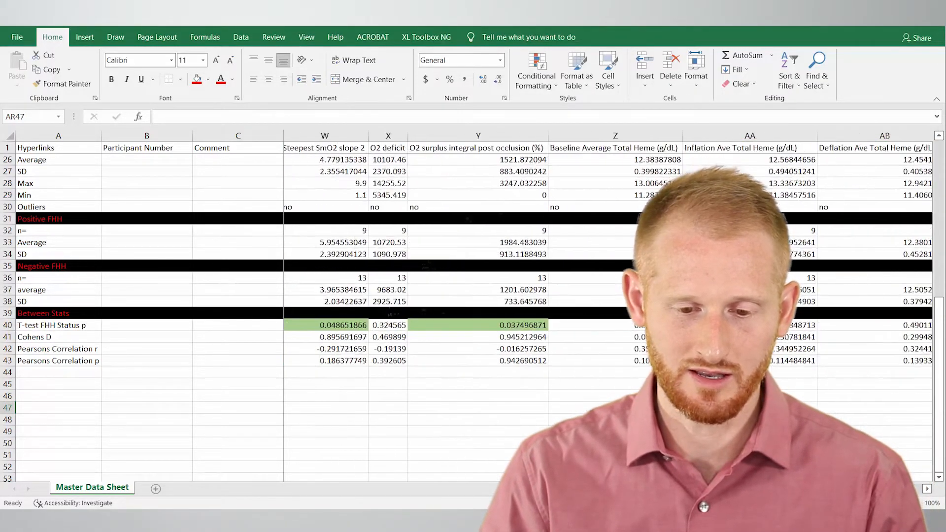
scroll(left, 3)
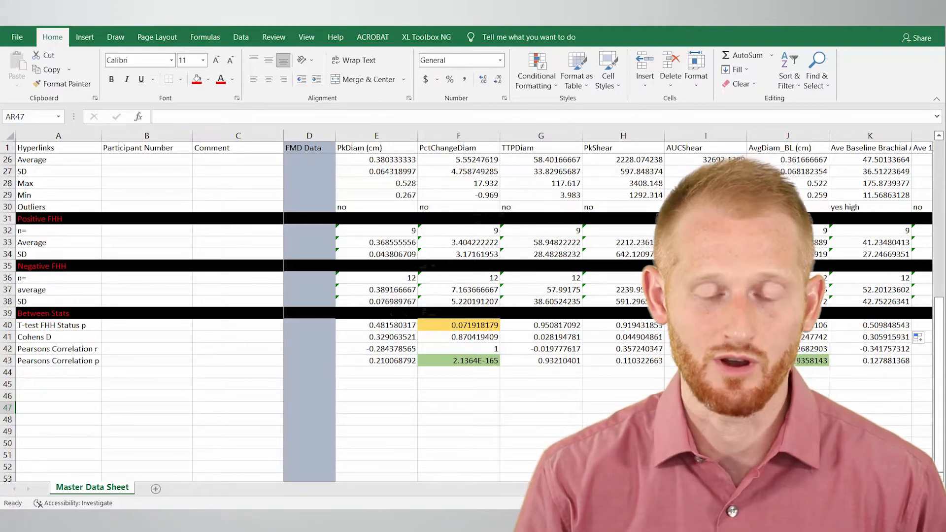
click(541, 406)
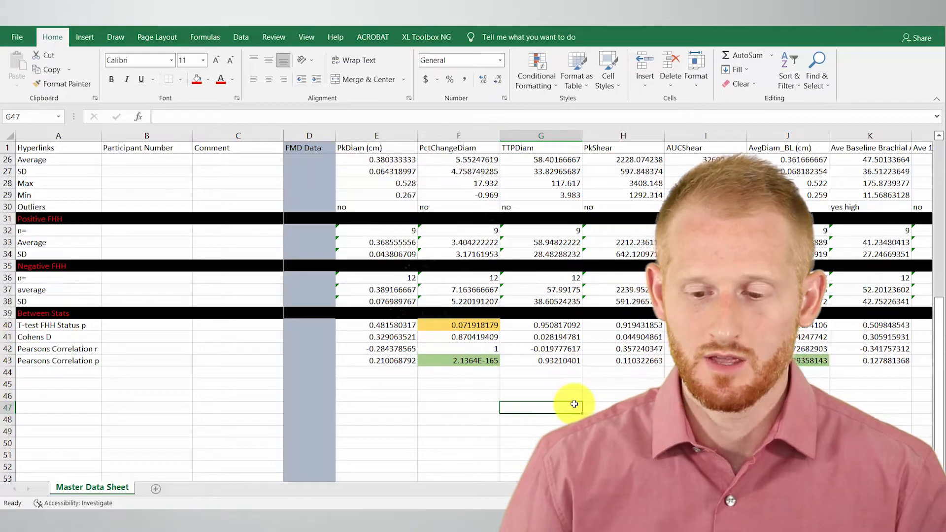
mouse_move(560, 401)
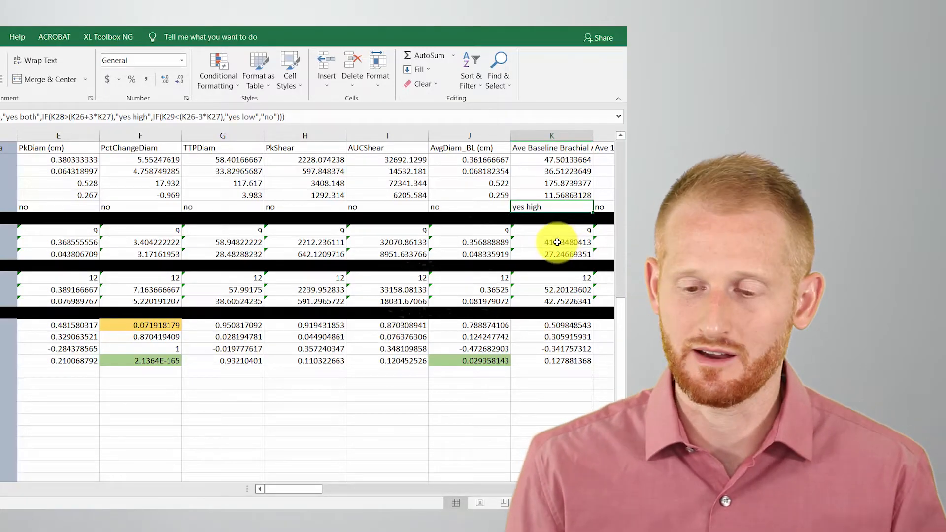
mouse_move(216, 69)
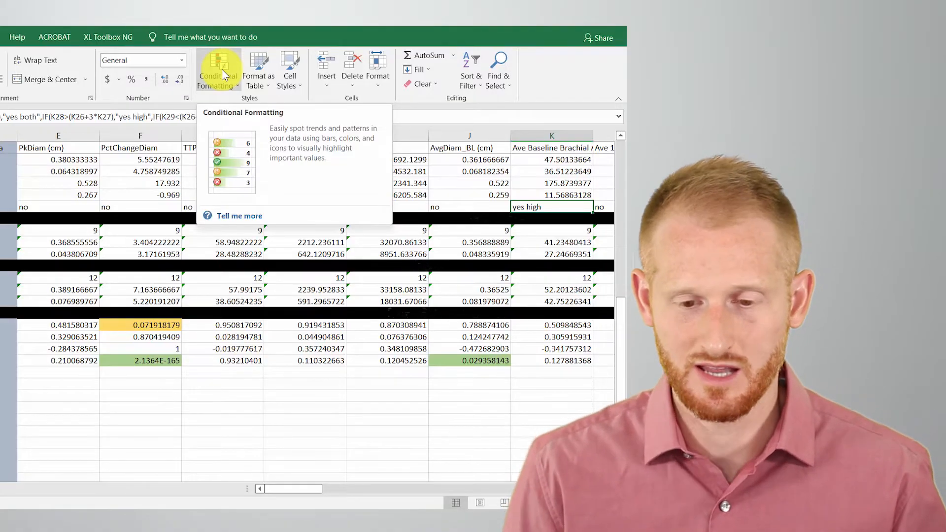
Step: Start an Equal To highlight rule for the Outliers row cells
click(217, 69)
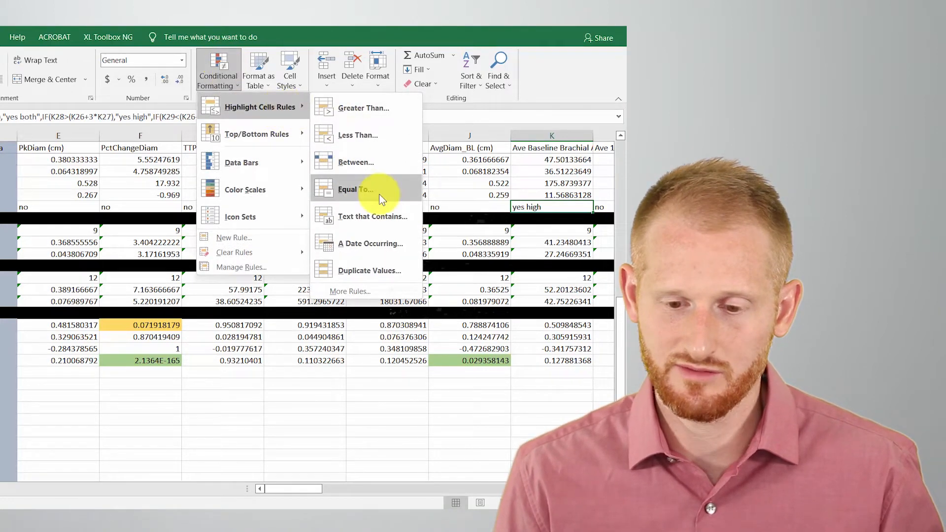
click(356, 189)
text(y)
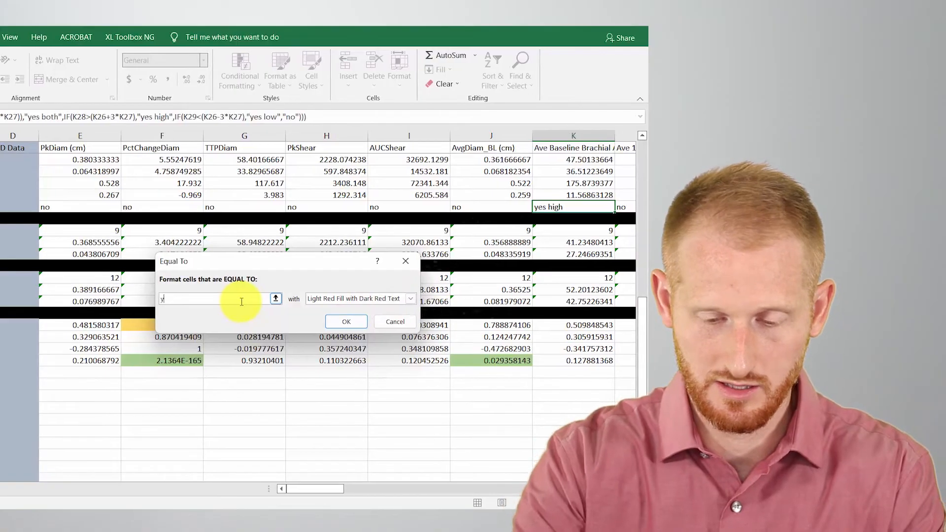
Step: Apply a custom dark red fill to Outliers cells equal to 'yes both'
text(es both)
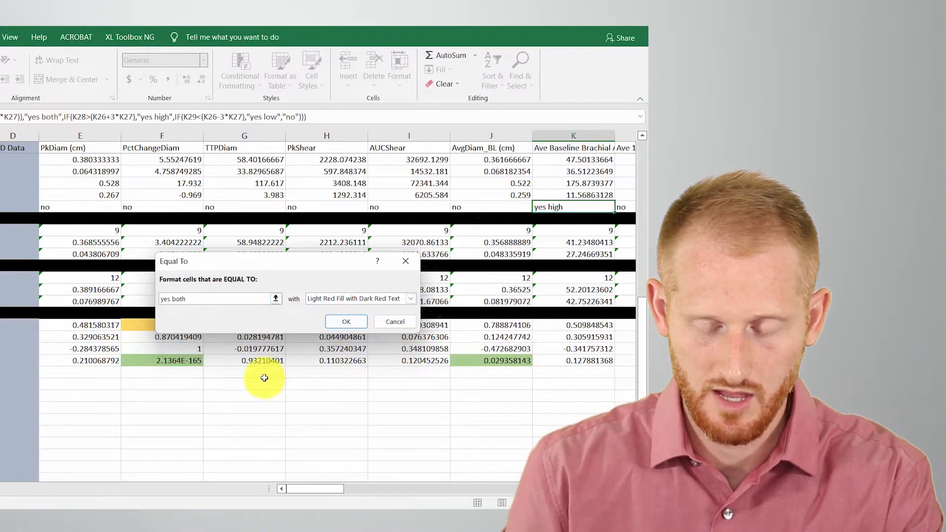
click(411, 298)
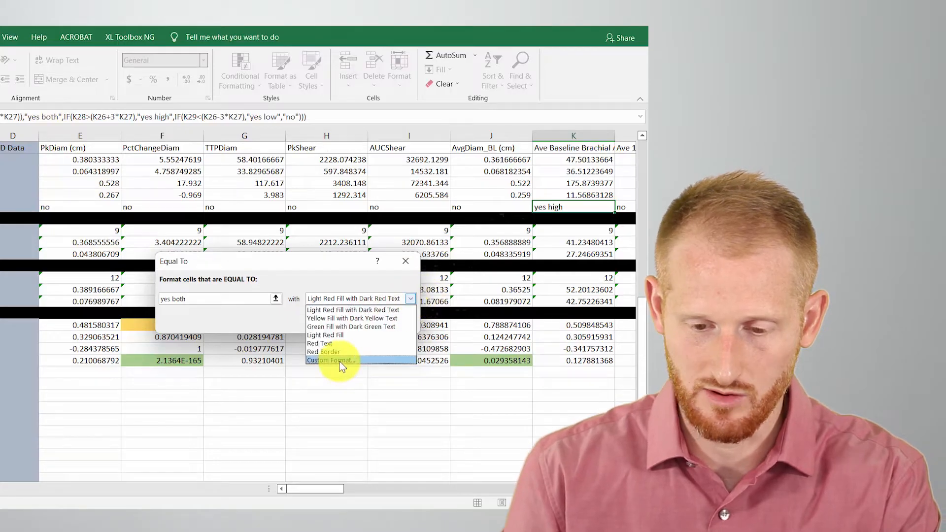
click(330, 360)
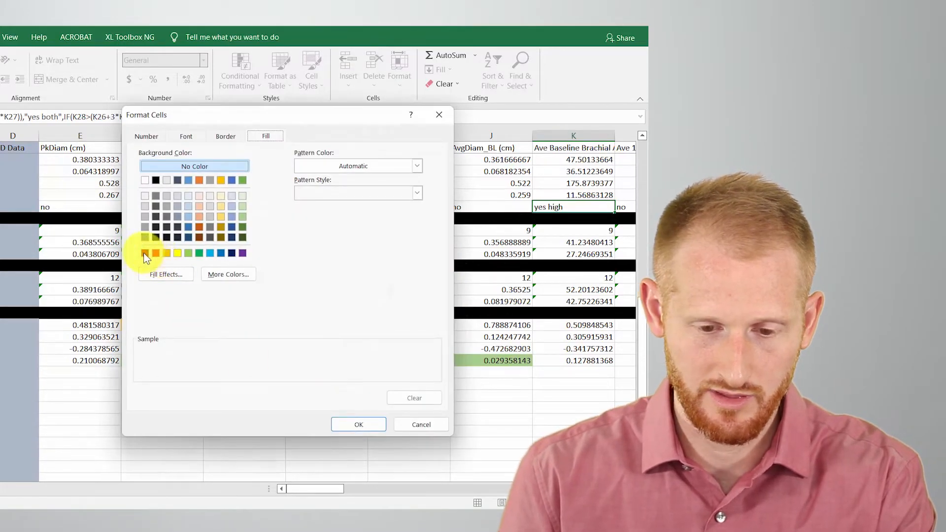
click(145, 253)
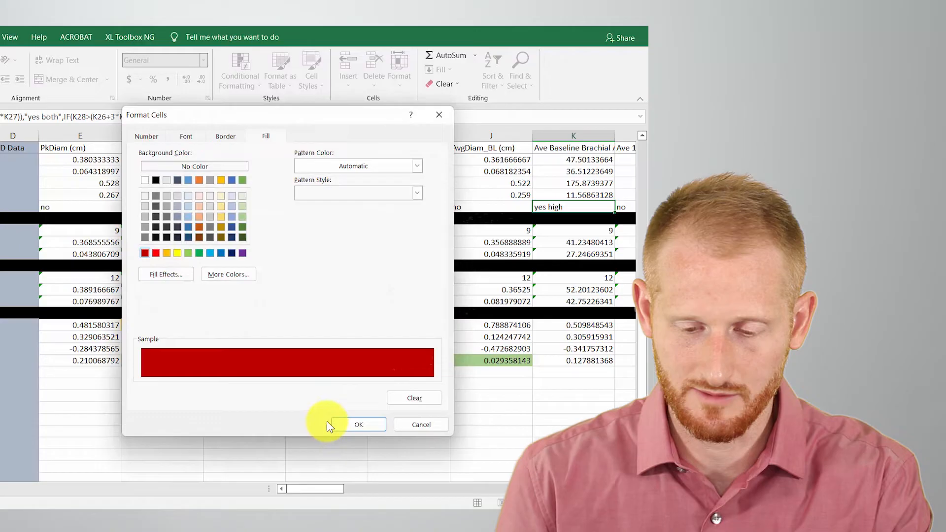
click(358, 424)
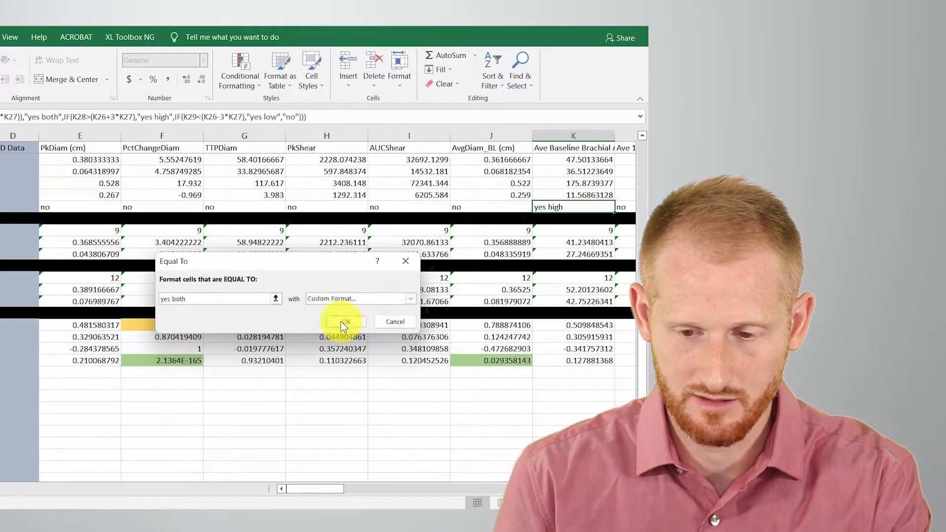
click(344, 321)
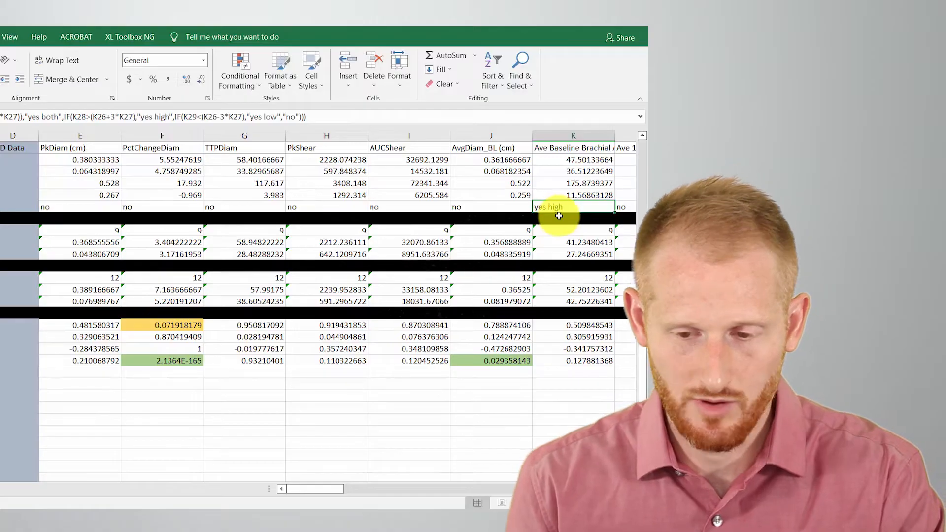
click(239, 66)
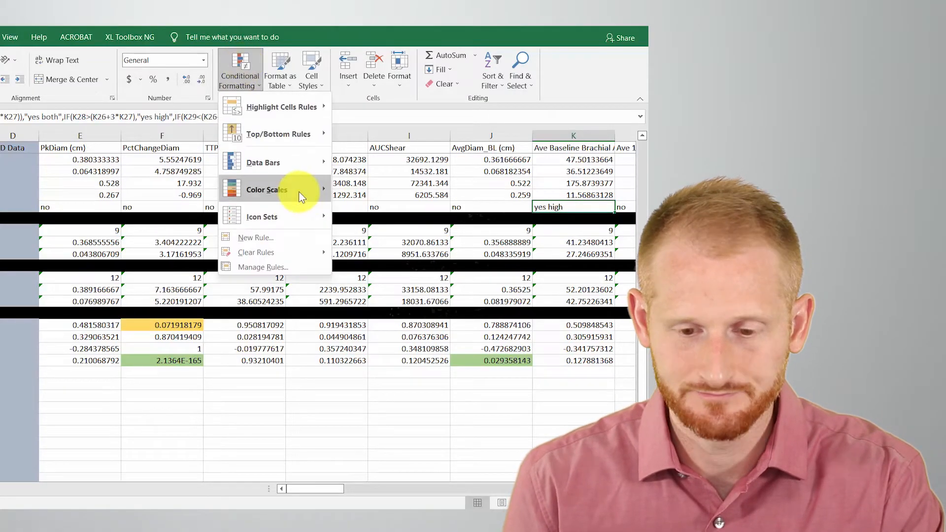
mouse_move(278, 107)
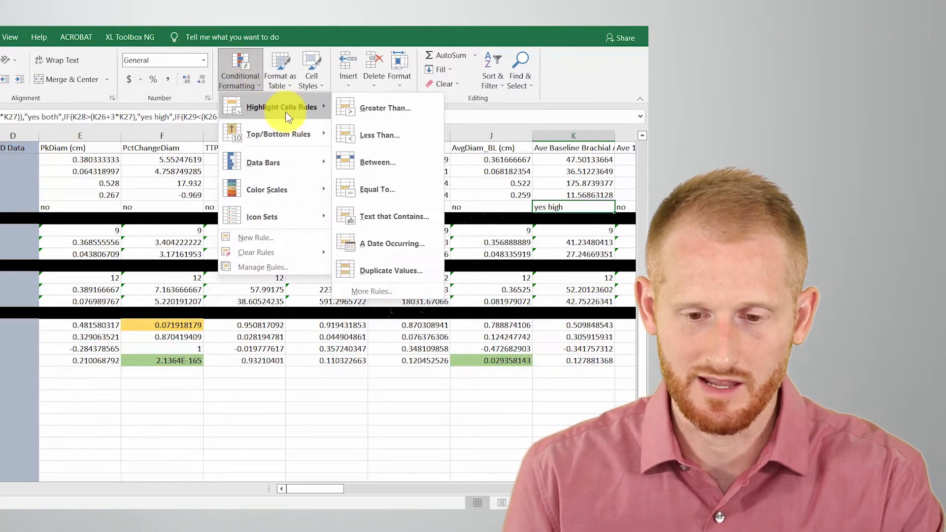
mouse_move(392, 189)
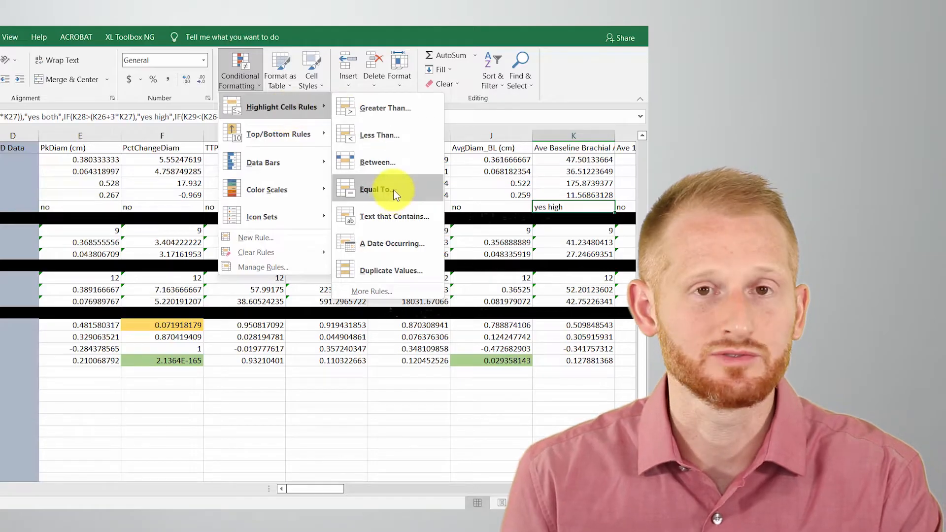
Step: Add an equal-to rule giving Outliers cells reading 'yes low' a custom fill
click(376, 189)
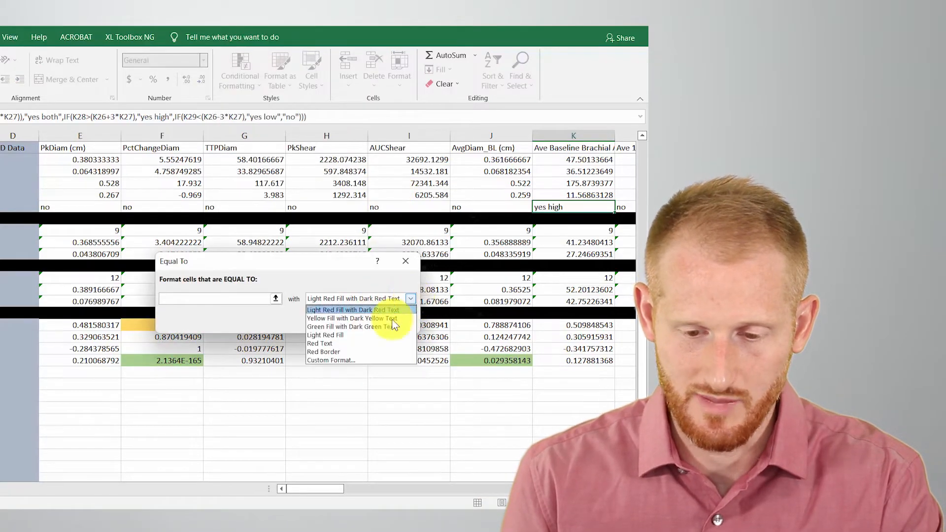
click(330, 361)
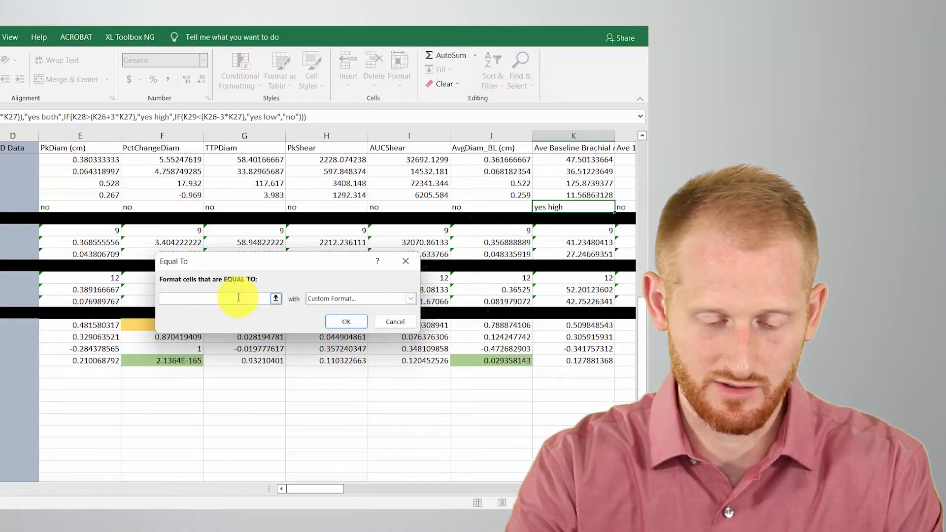
text(yes low)
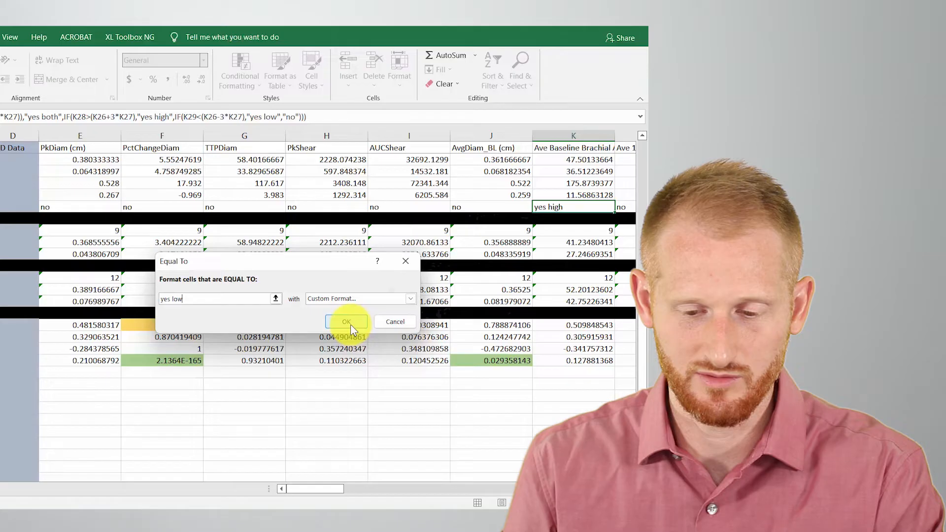
click(345, 321)
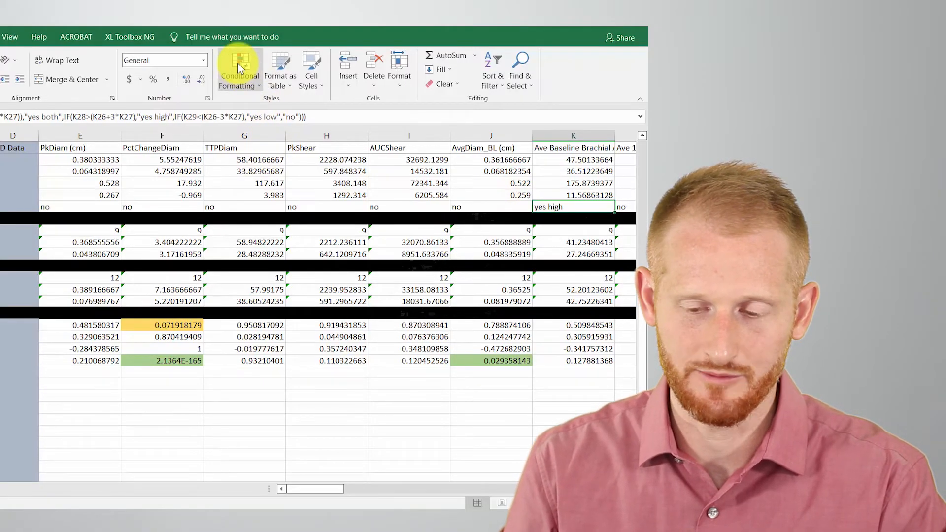
Step: Add an equal-to rule filling Outliers cells reading 'yes high' dark red
click(238, 68)
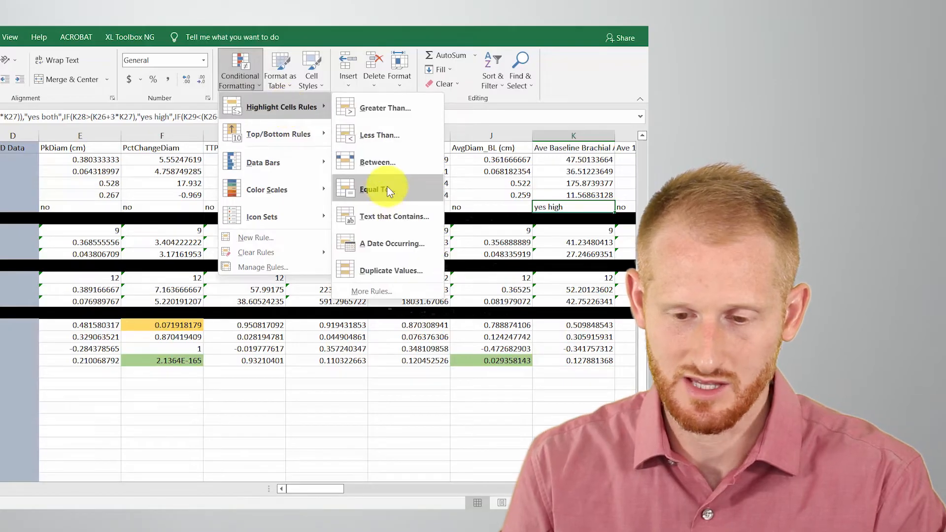
click(372, 189)
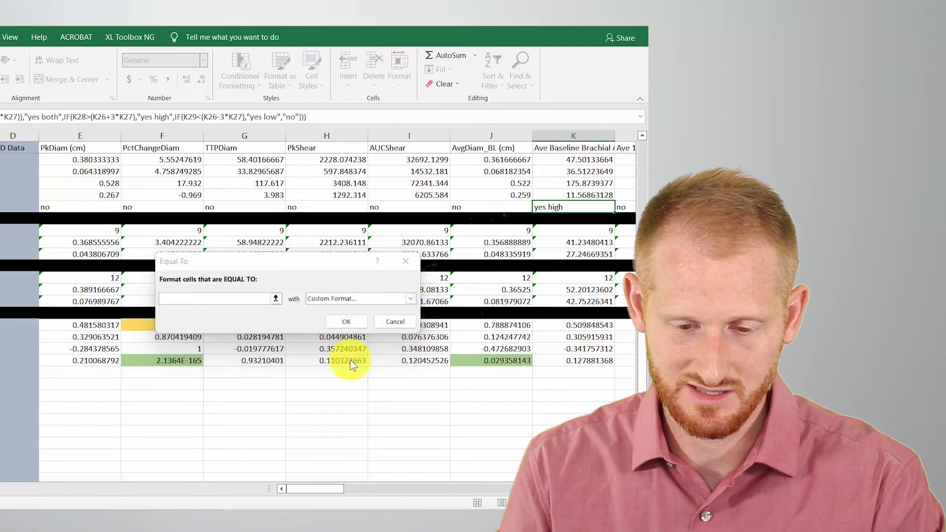
click(361, 298)
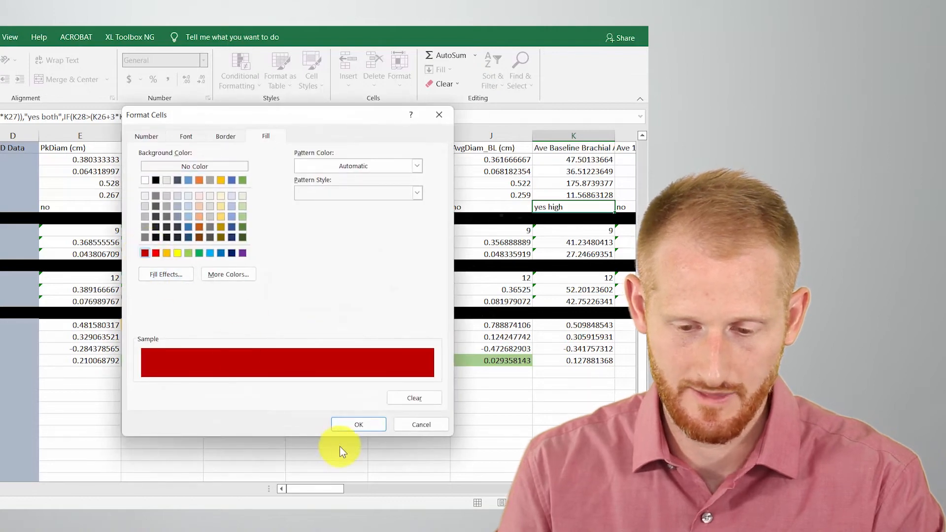
click(357, 424)
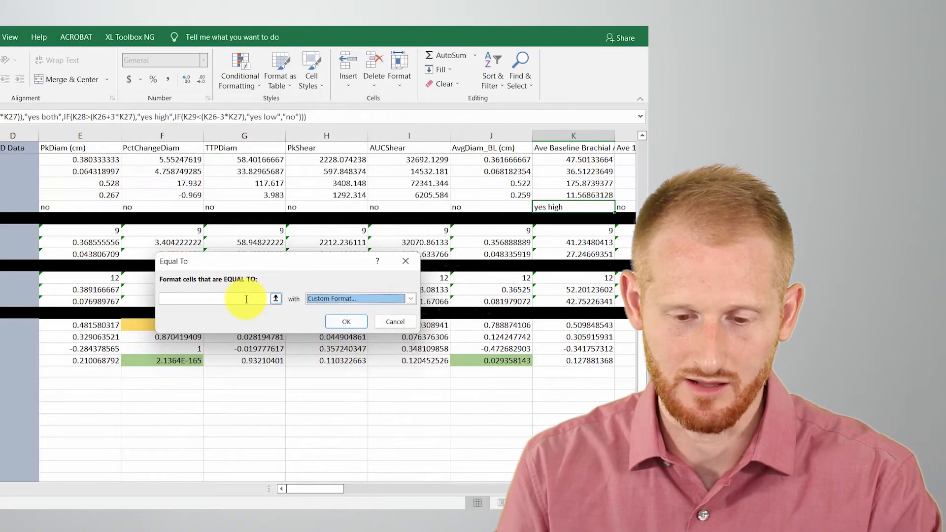
text(yes high)
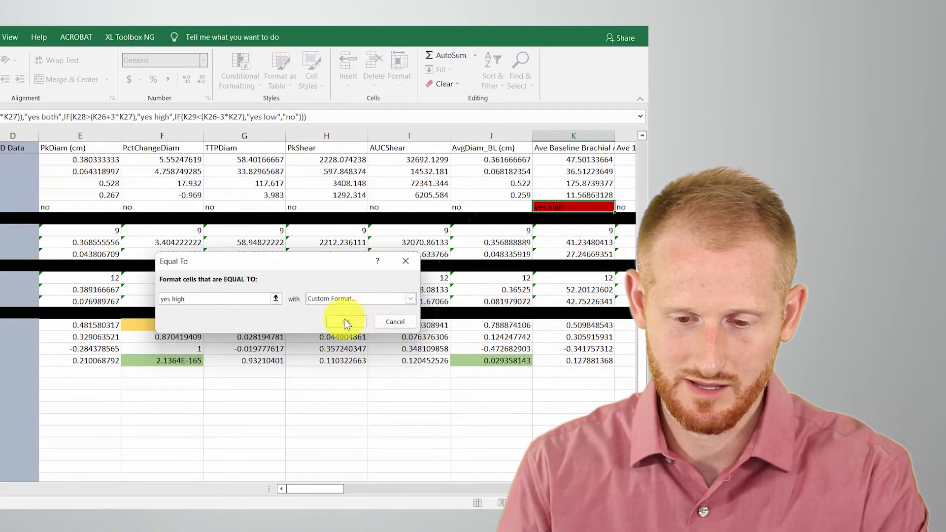
click(345, 321)
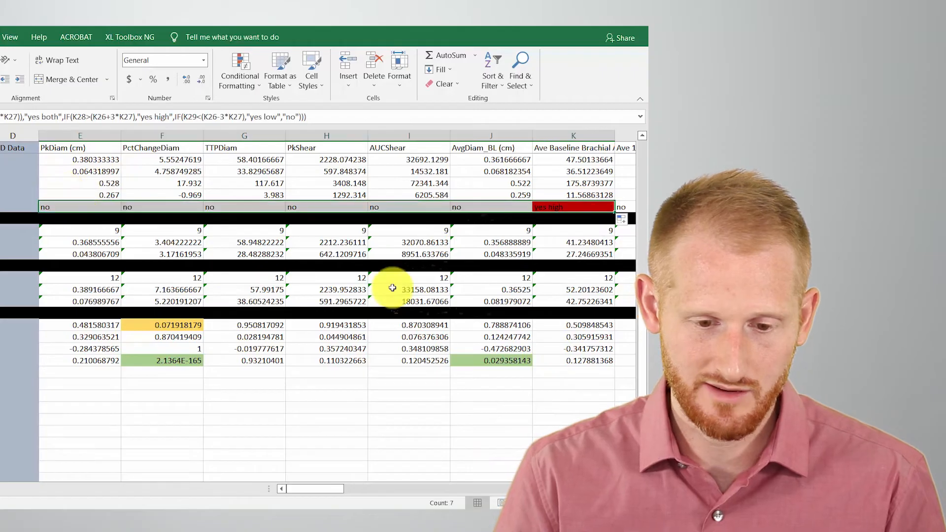
scroll(right, 3)
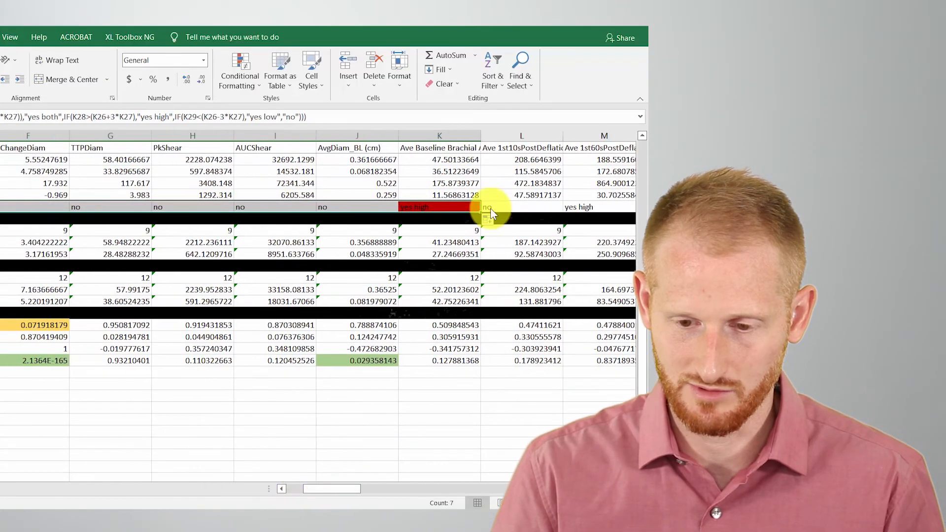